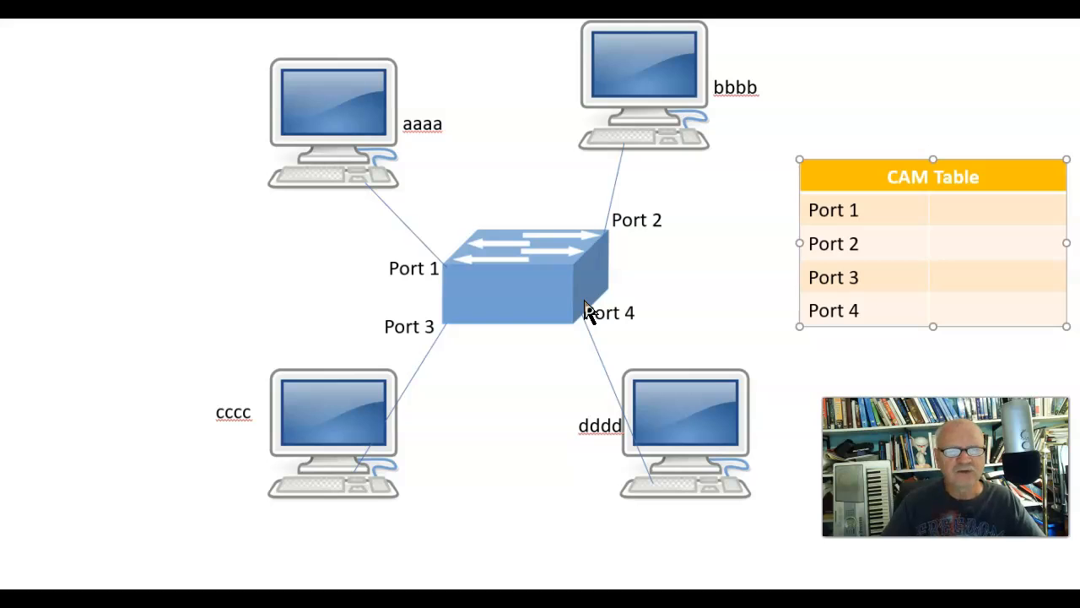
mouse_move(515, 411)
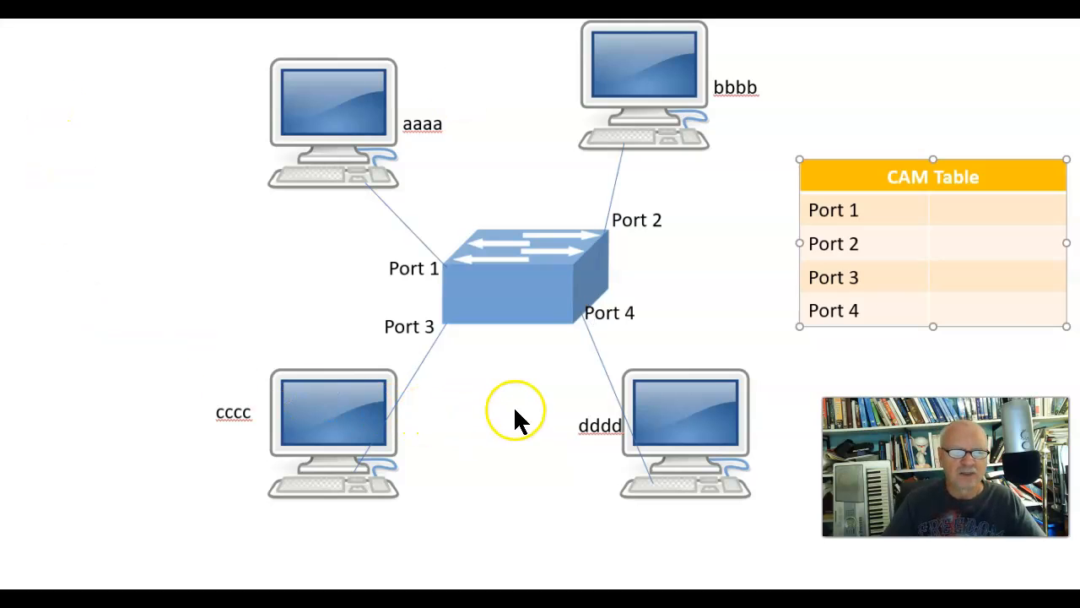
mouse_move(561, 300)
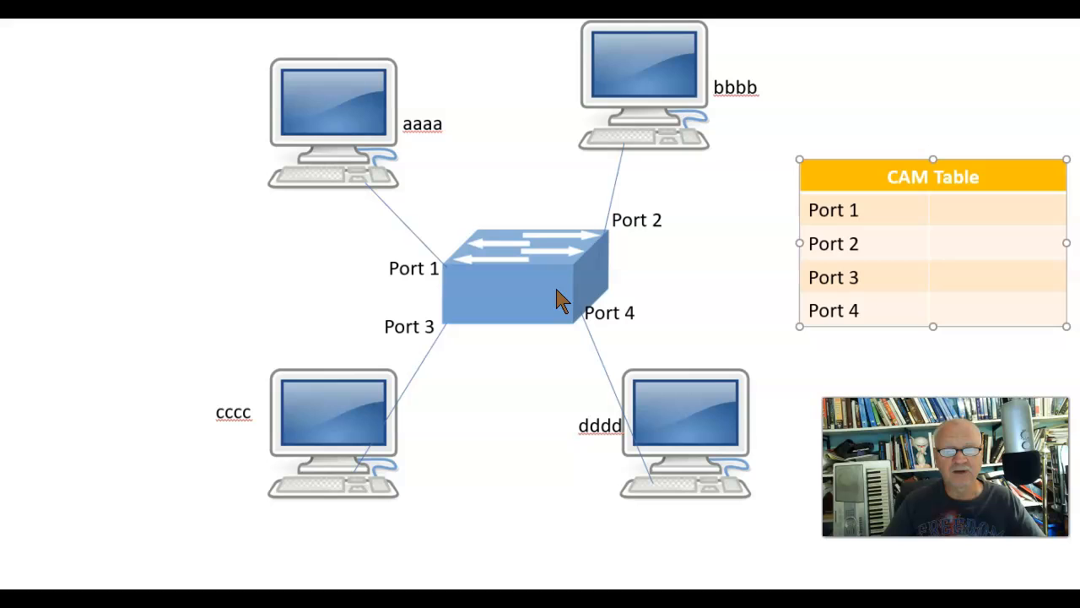
mouse_move(494, 287)
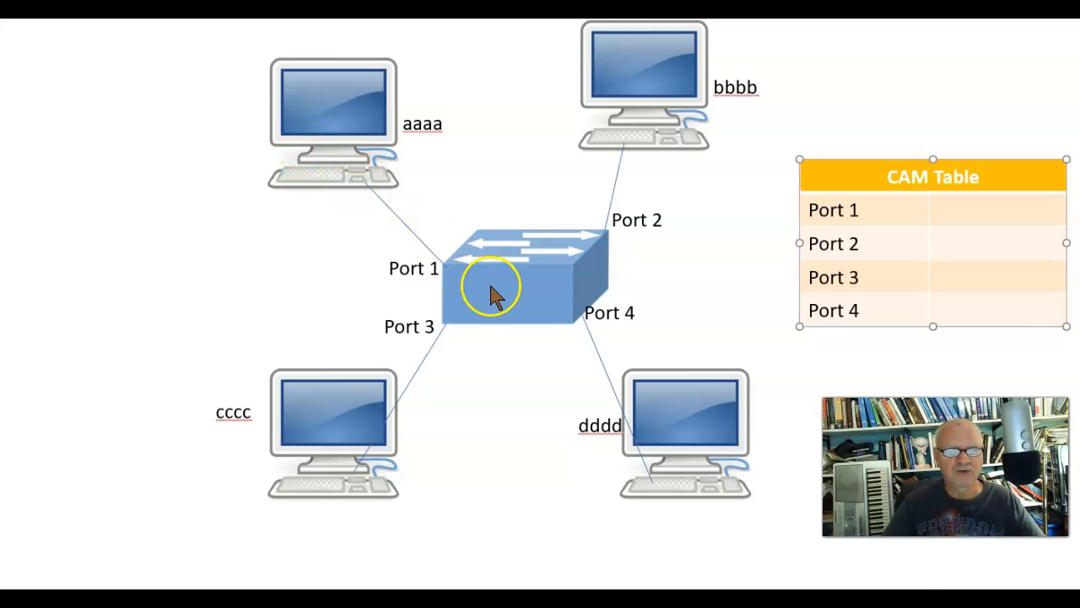
mouse_move(413, 236)
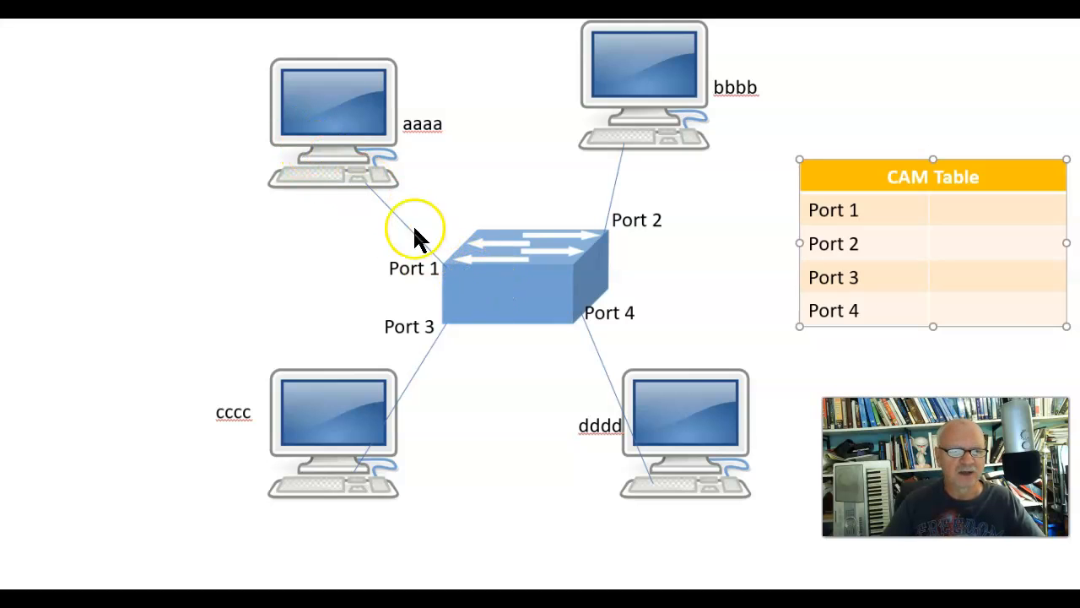
mouse_move(443, 135)
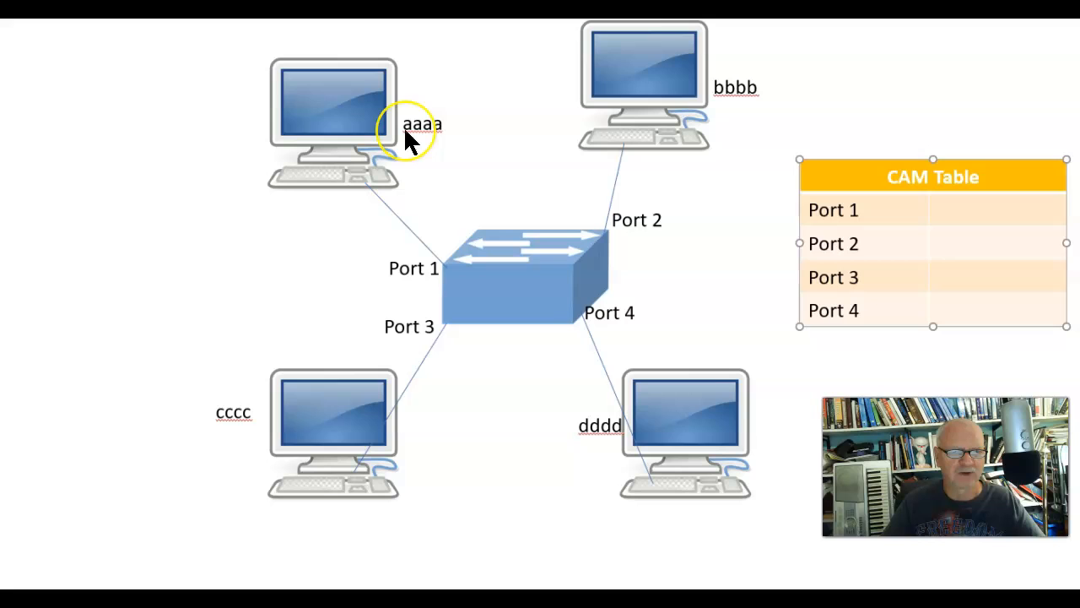
mouse_move(669, 337)
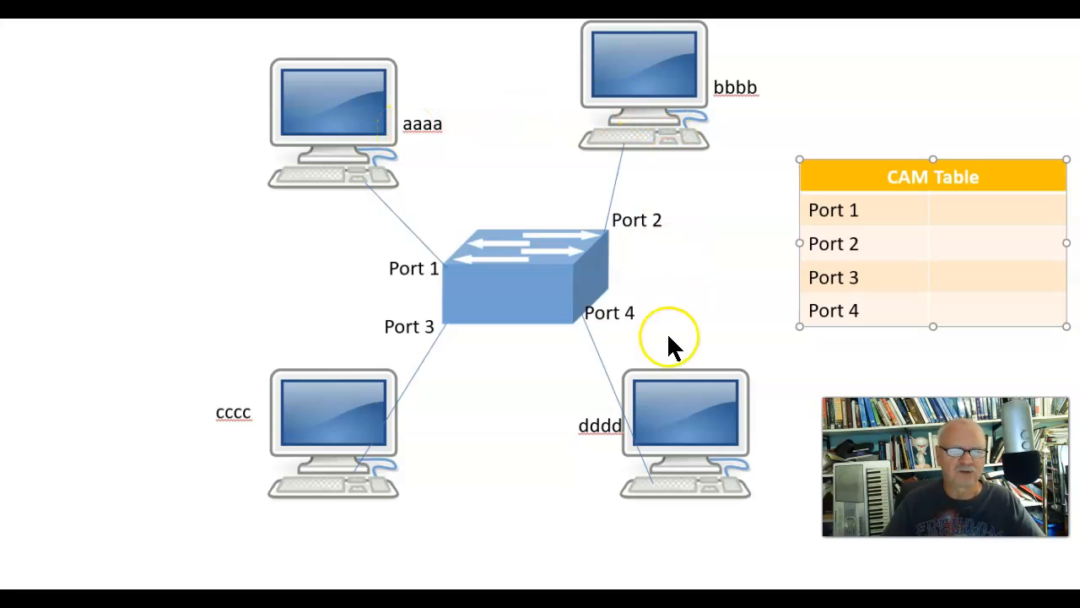
mouse_move(552, 266)
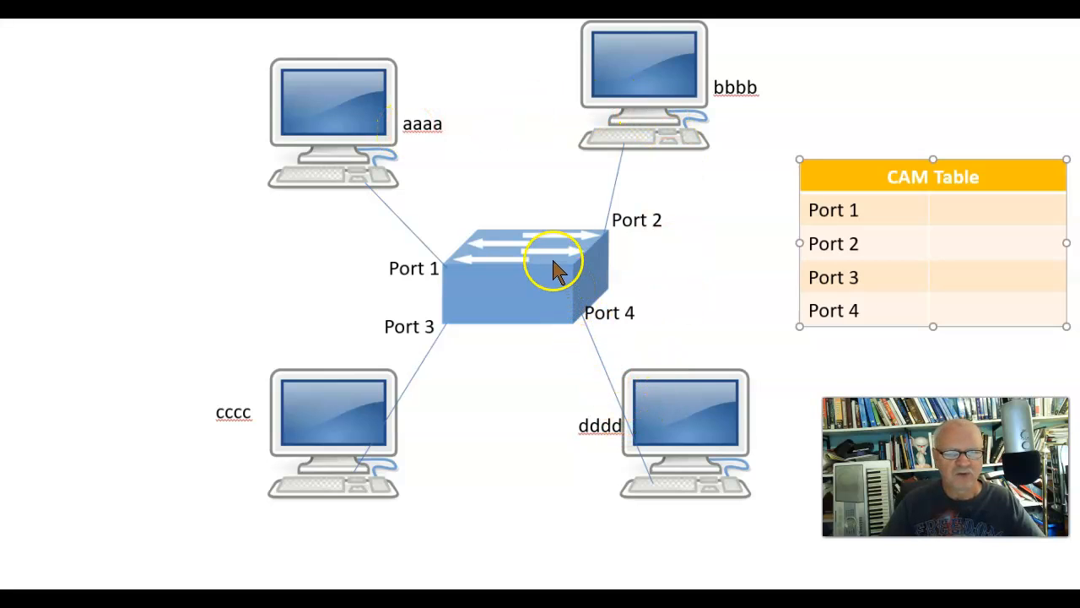
mouse_move(355, 165)
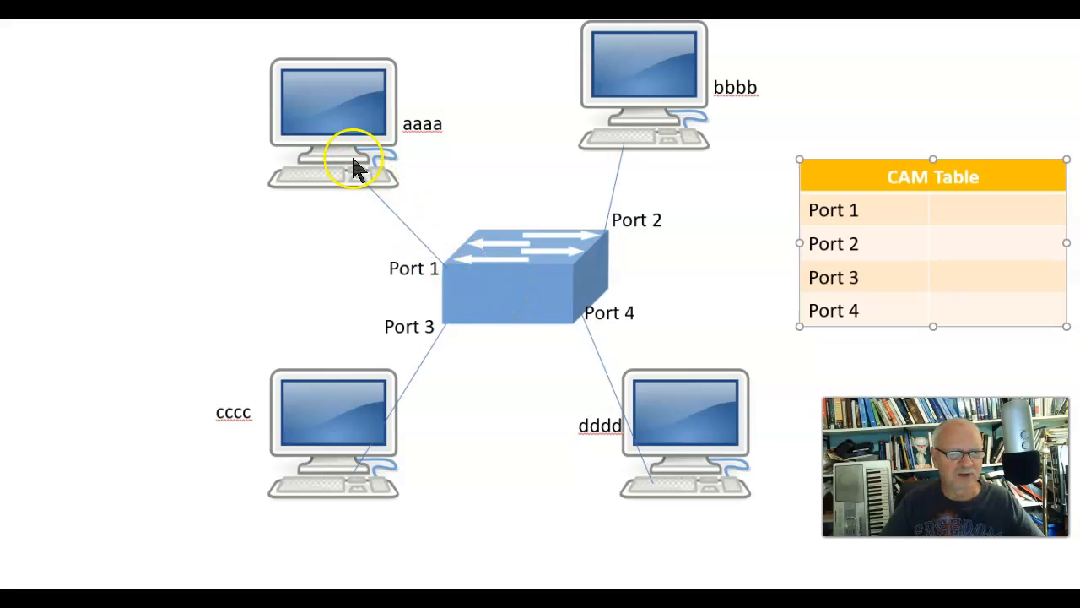
mouse_move(464, 270)
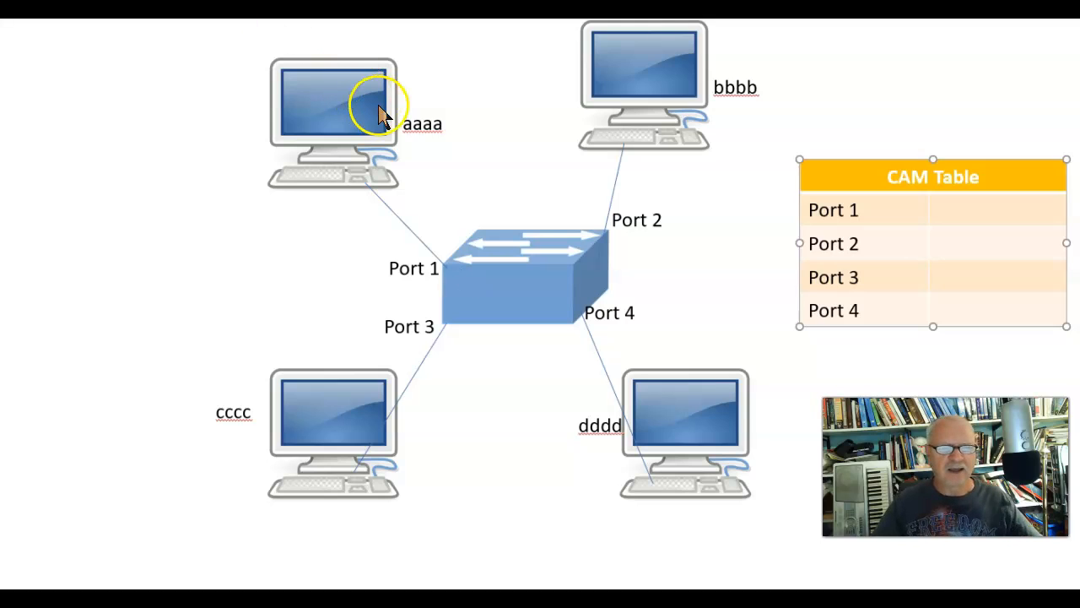
mouse_move(388, 160)
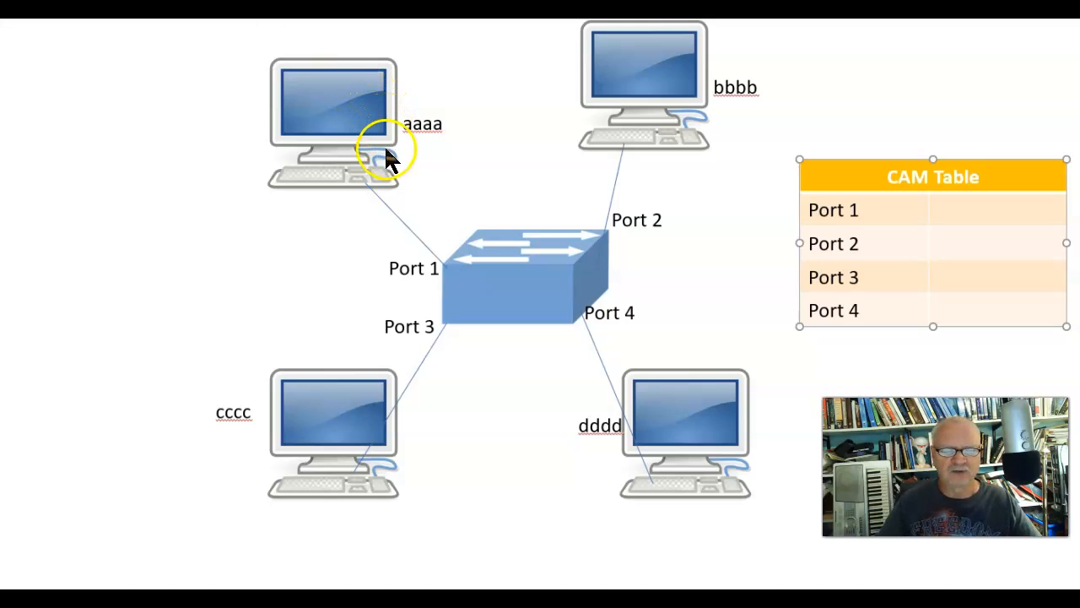
mouse_move(397, 435)
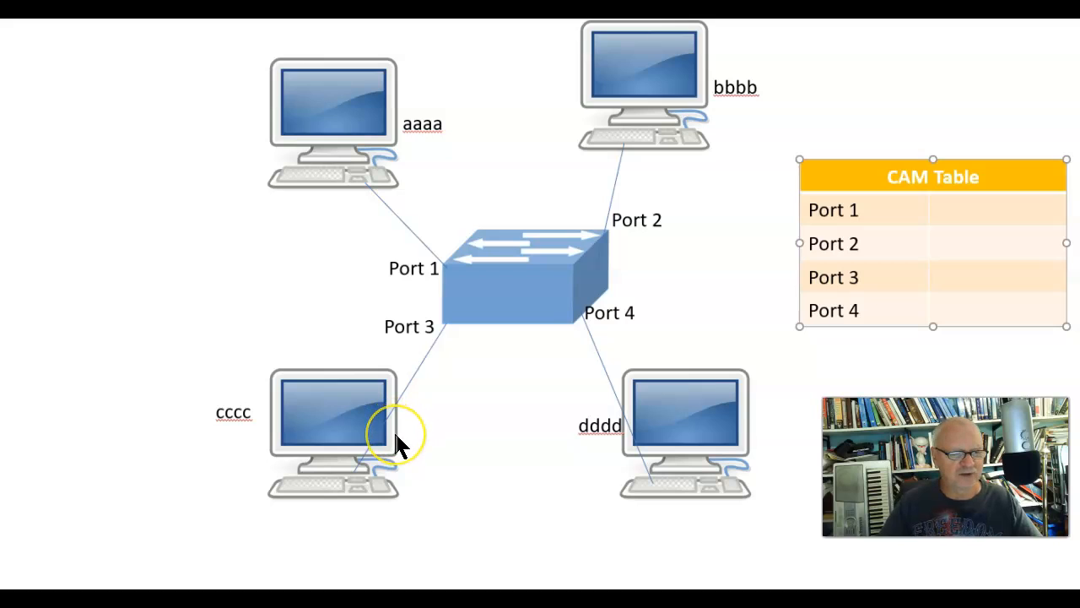
mouse_move(363, 165)
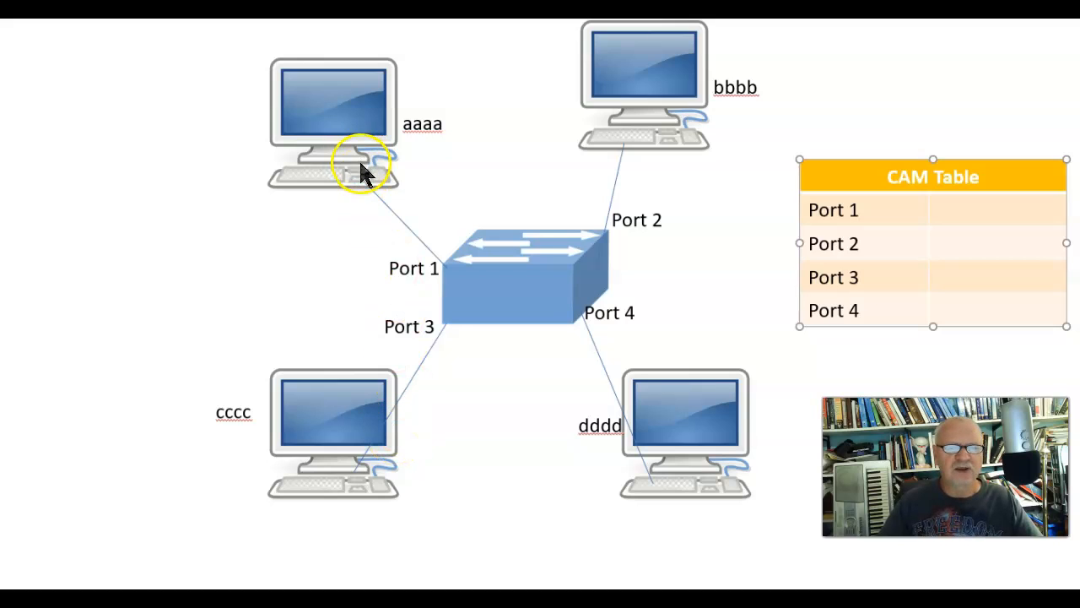
mouse_move(485, 278)
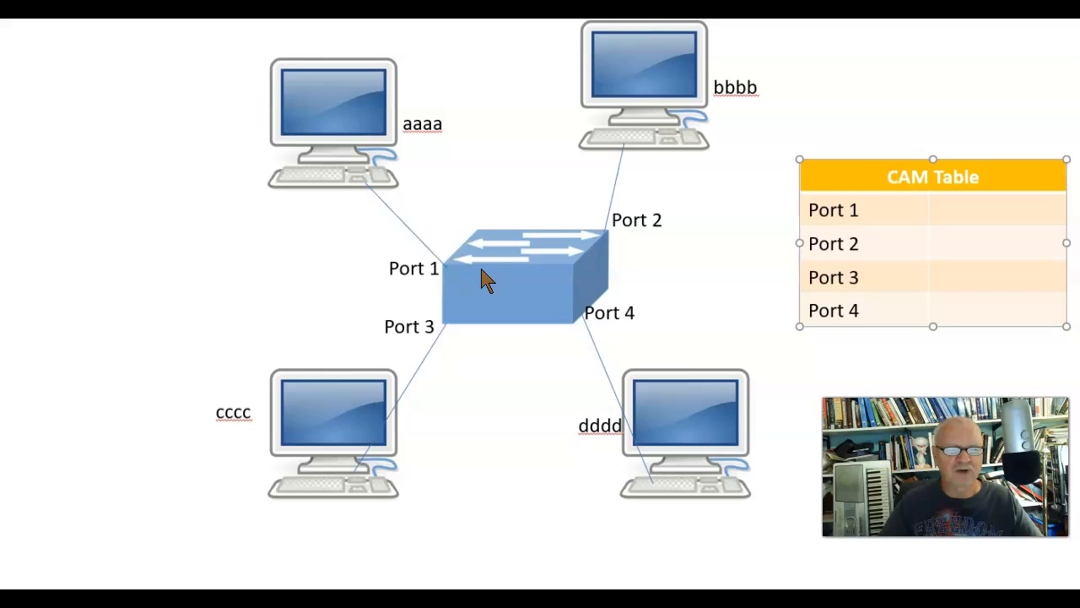
mouse_move(485, 290)
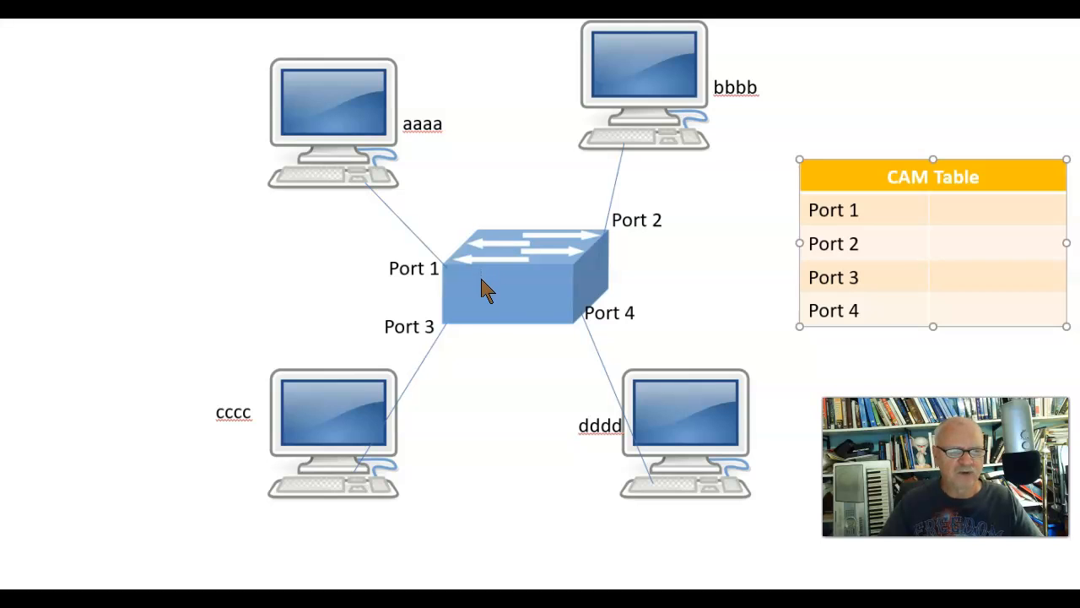
Step: Enter aaaa beside Port 1 and cccc beside Port 3 in the CAM Table
left_click(477, 283)
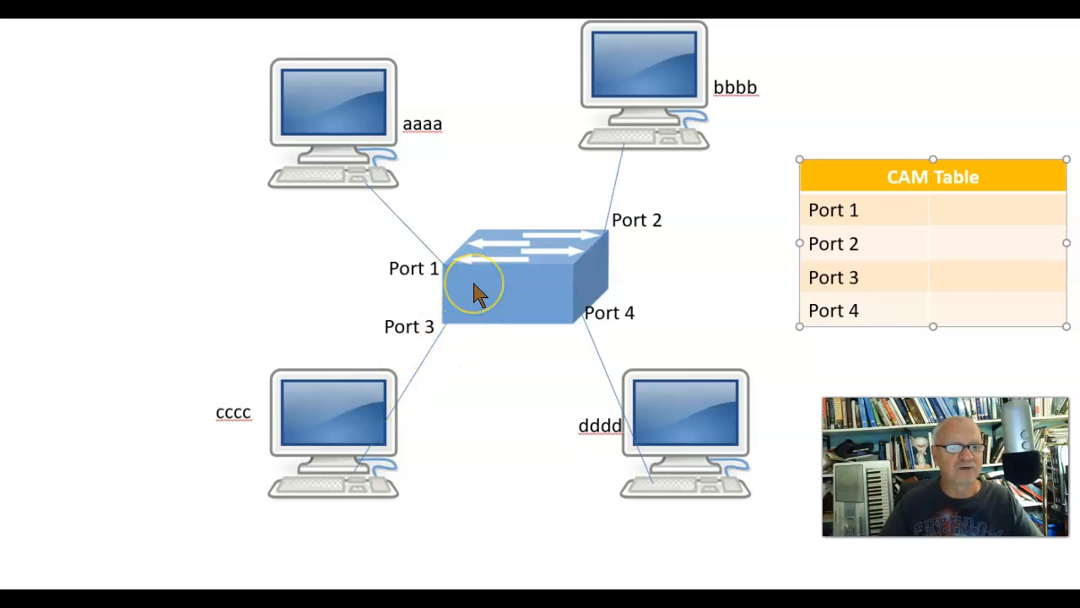
mouse_move(240, 434)
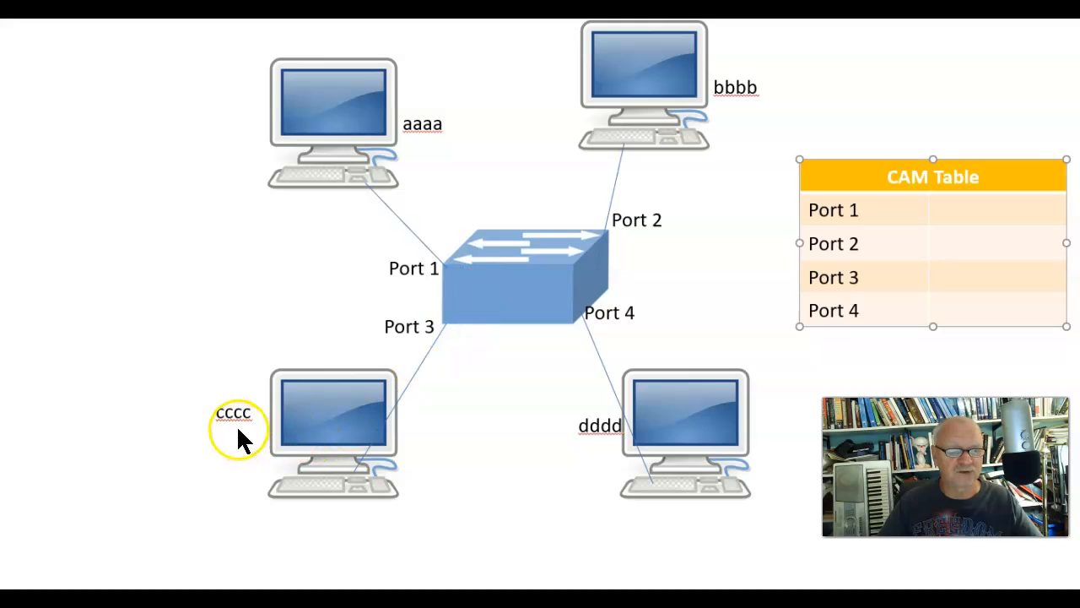
mouse_move(549, 249)
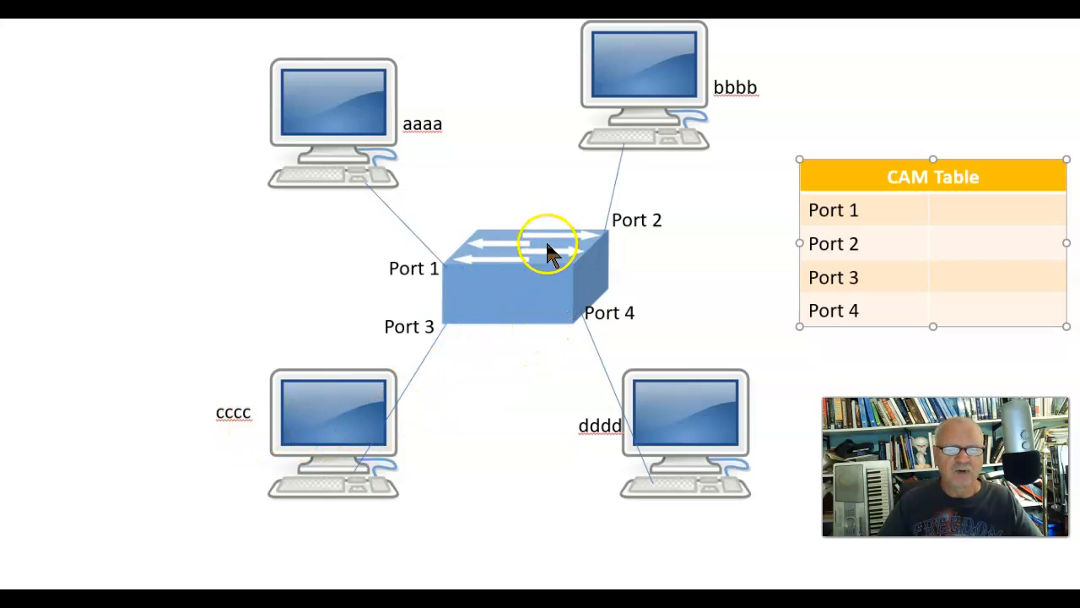
mouse_move(502, 300)
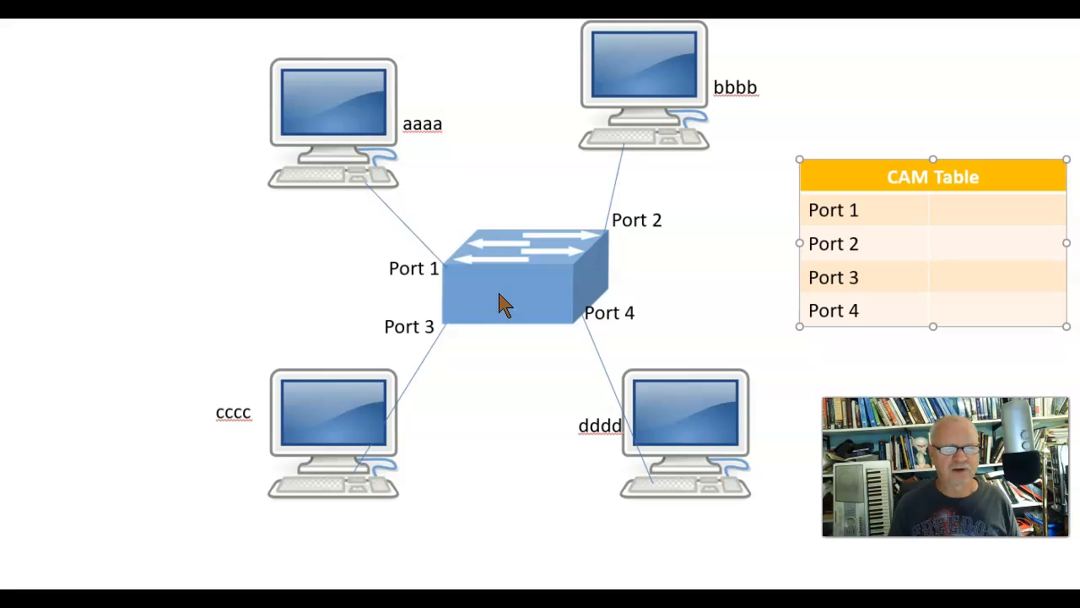
mouse_move(443, 131)
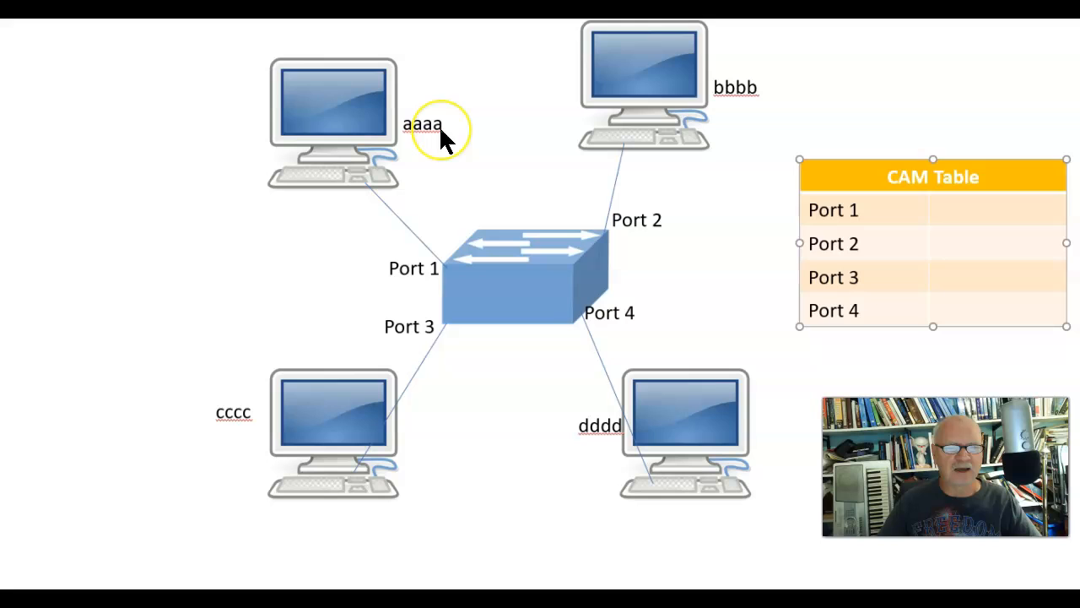
mouse_move(477, 270)
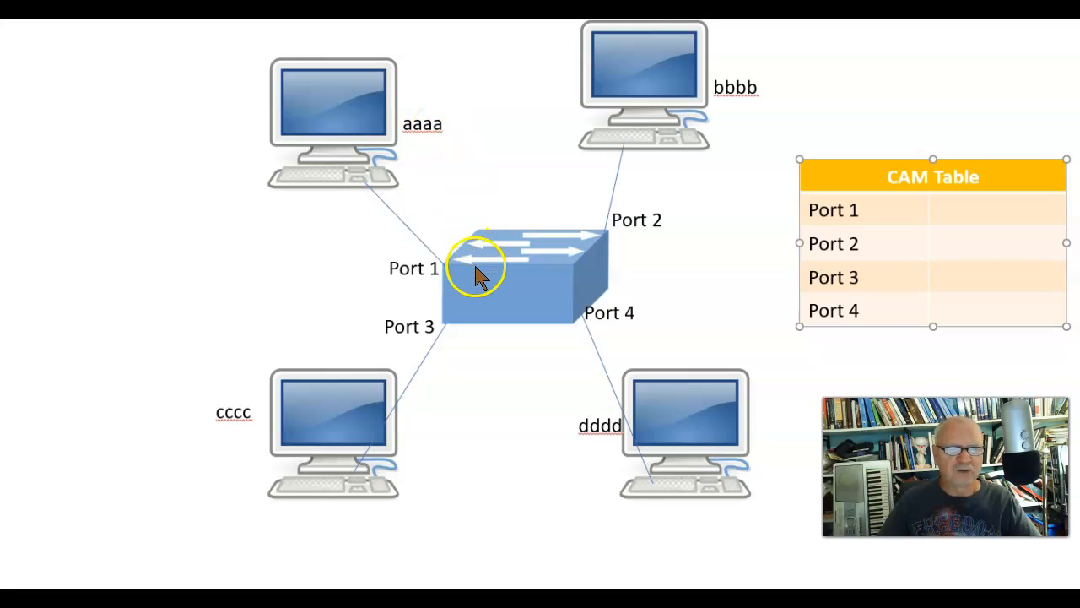
mouse_move(414, 143)
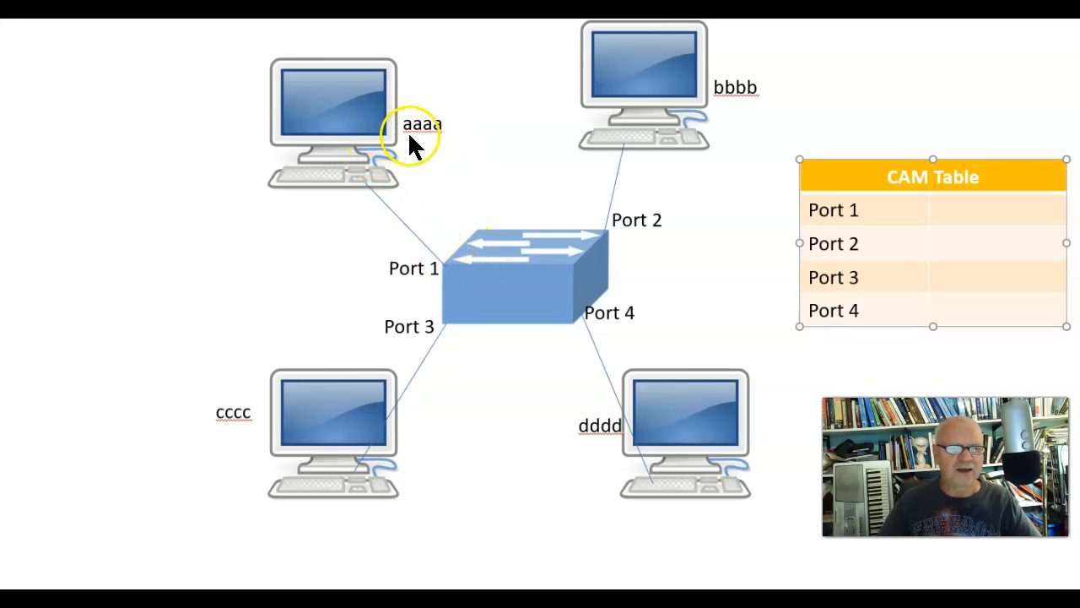
mouse_move(992, 223)
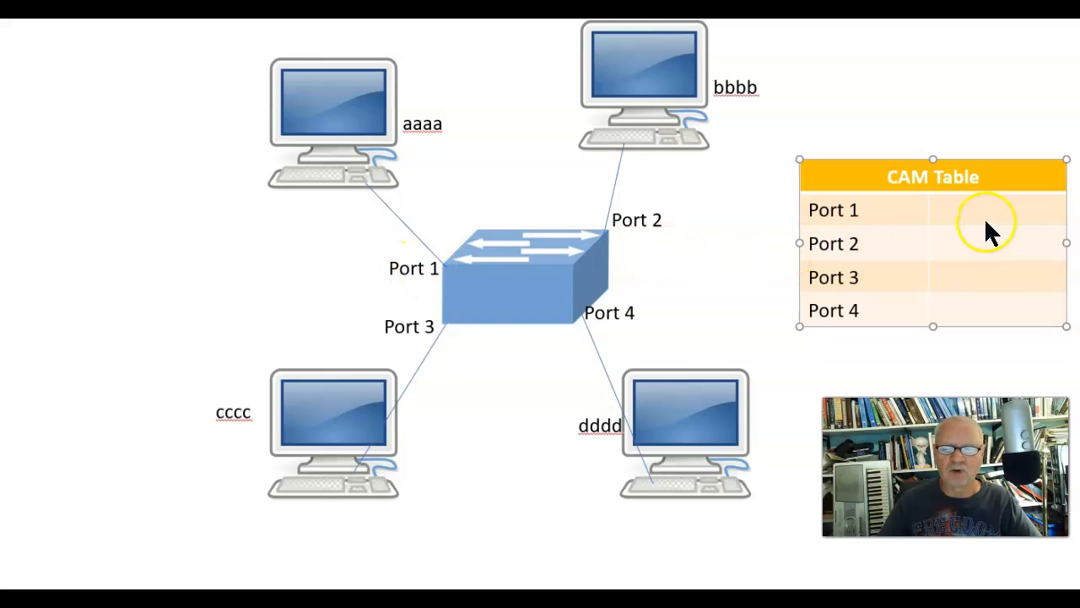
left_click(937, 210)
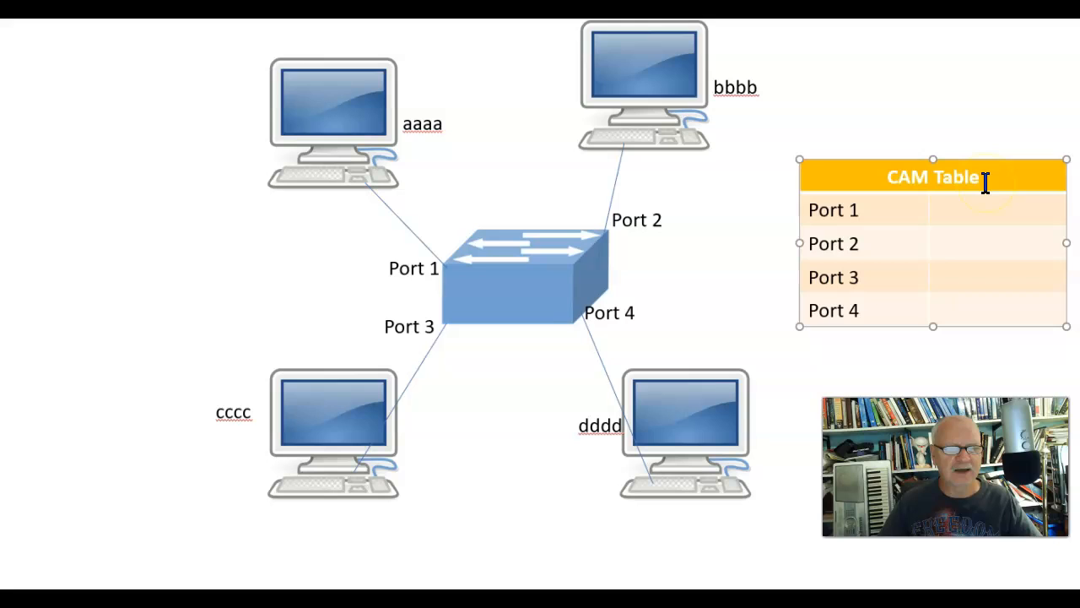
mouse_move(971, 210)
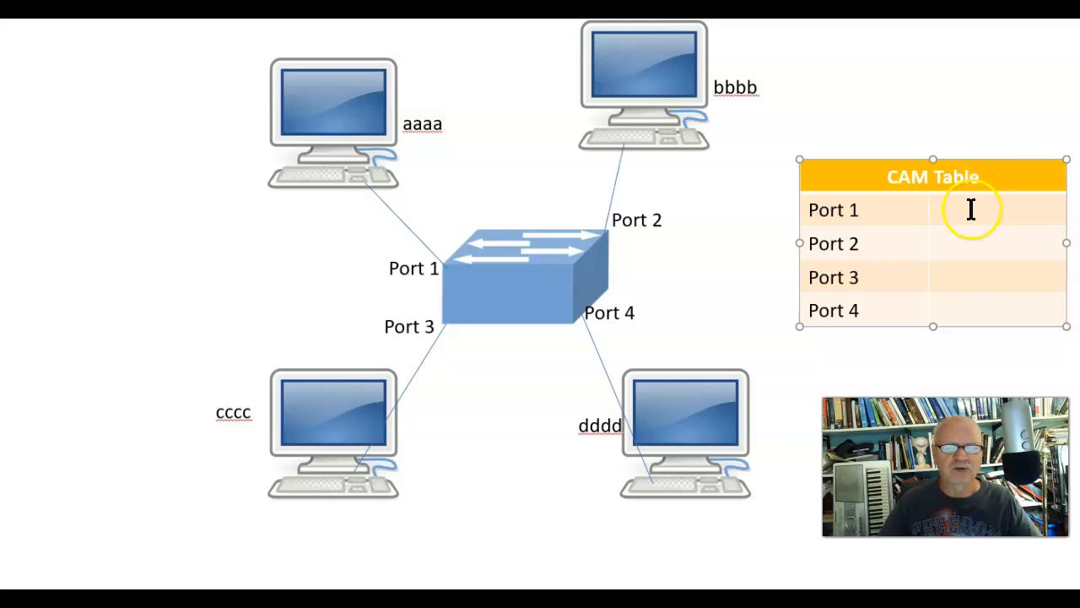
mouse_move(958, 190)
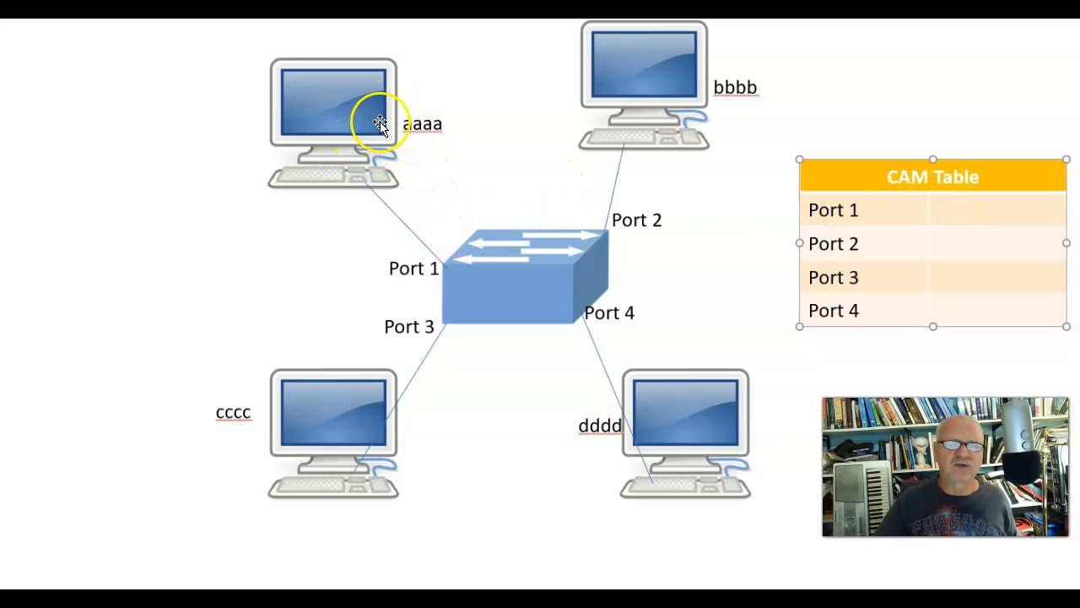
mouse_move(1019, 220)
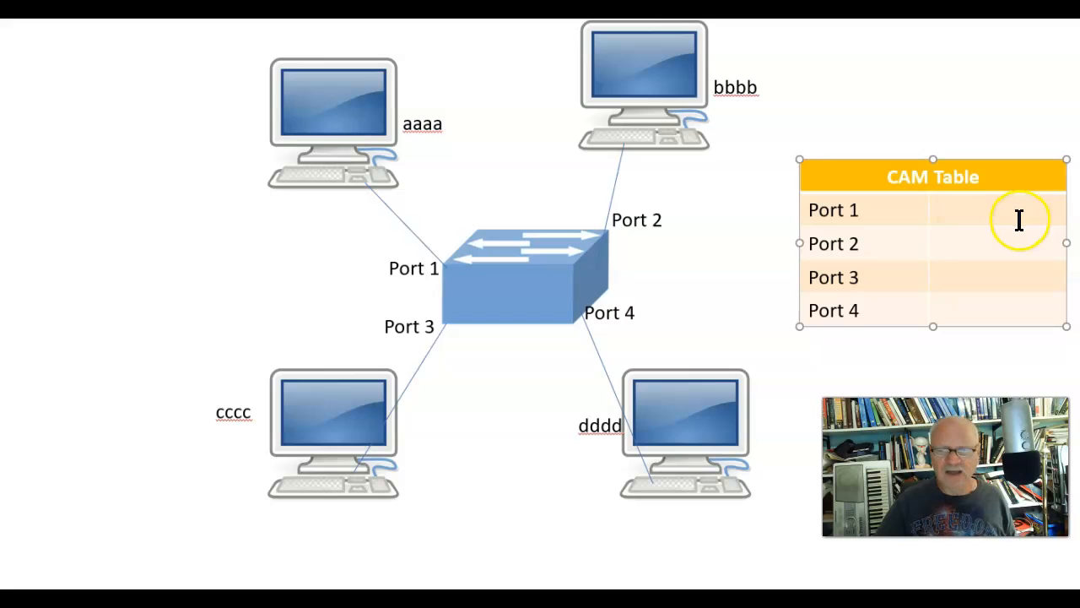
type("aaaa")
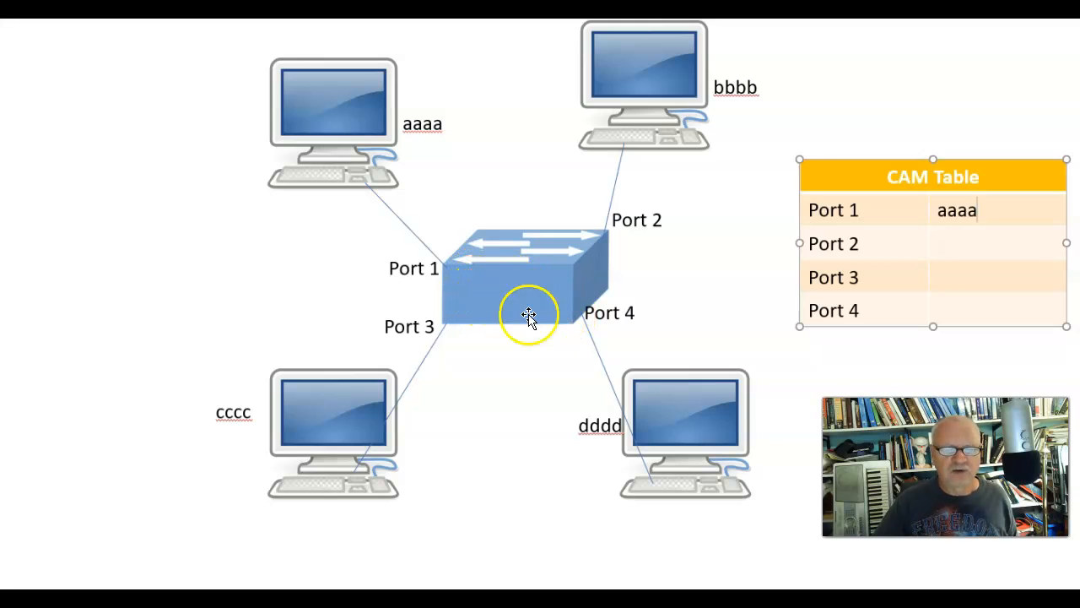
mouse_move(451, 268)
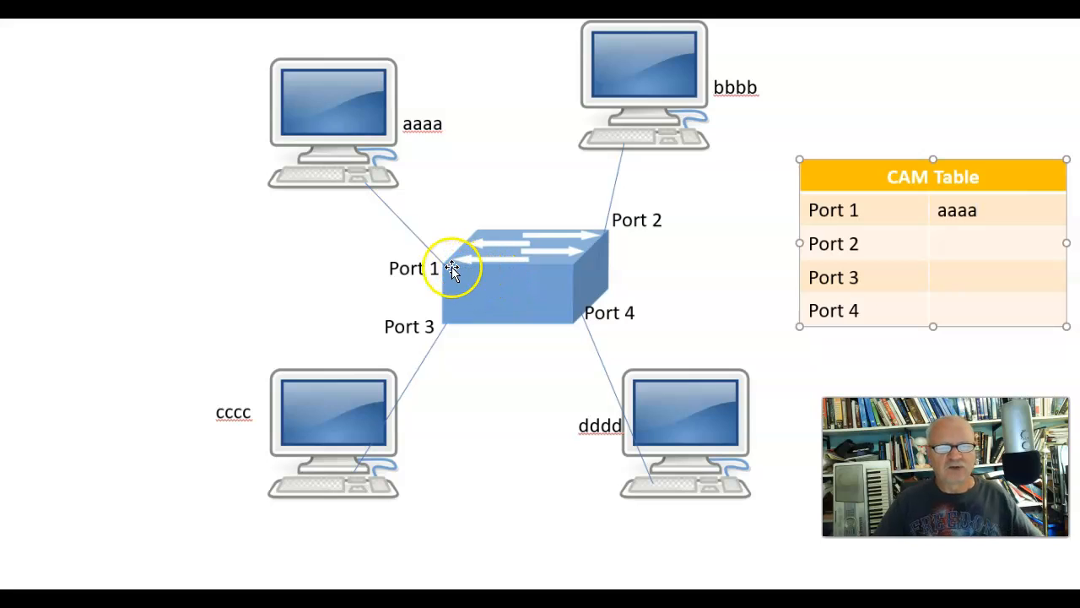
mouse_move(464, 295)
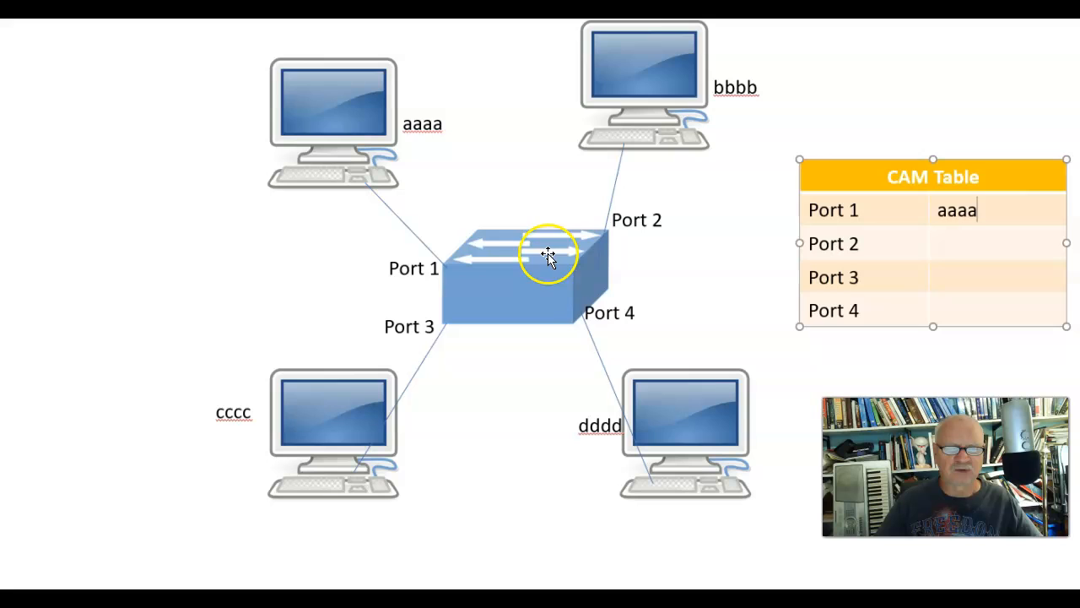
mouse_move(437, 344)
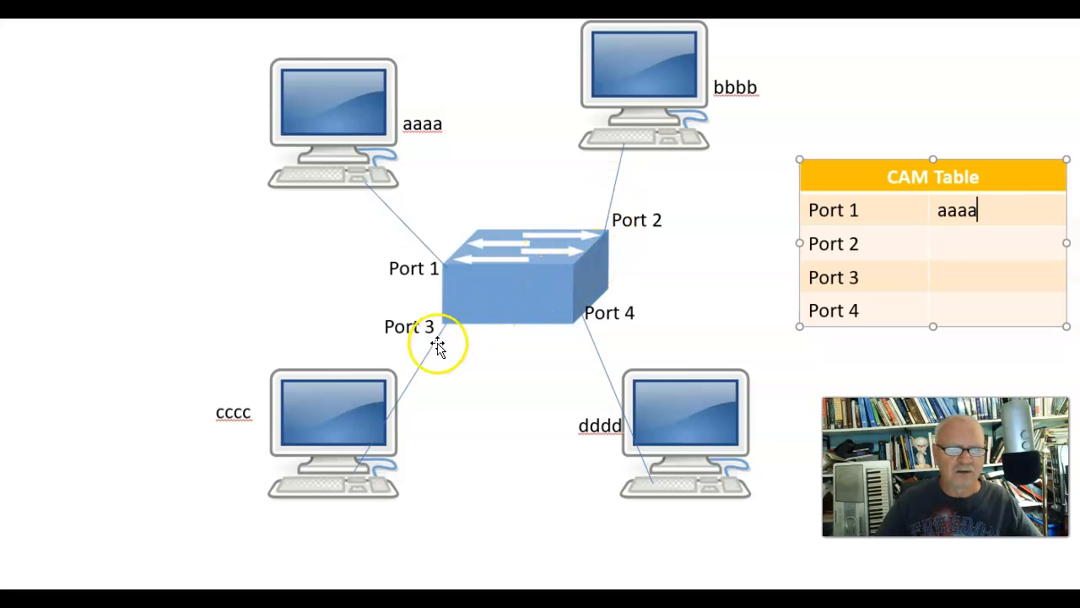
mouse_move(646, 426)
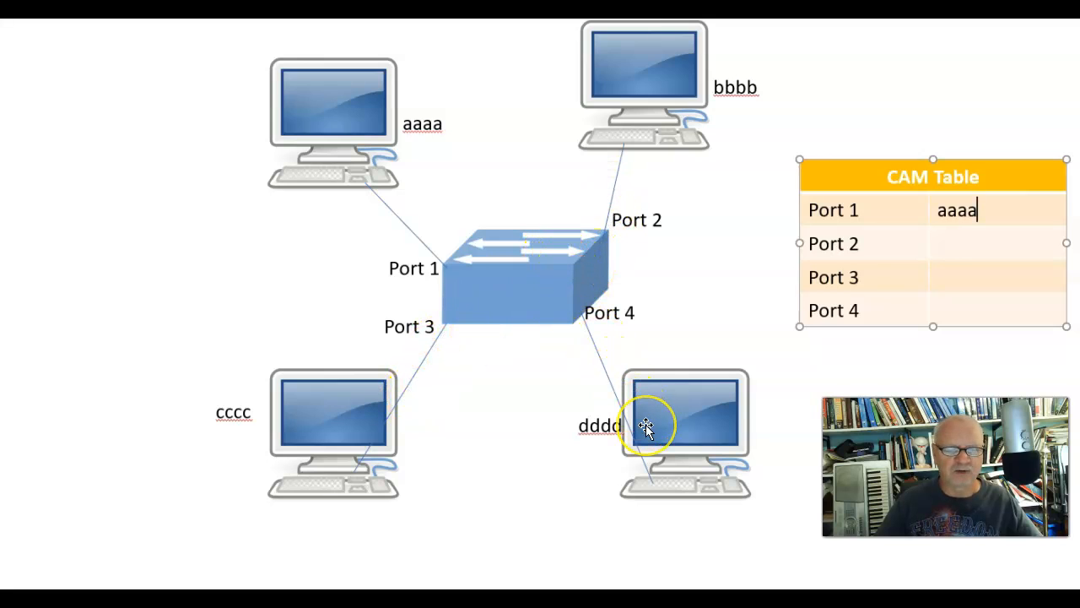
mouse_move(443, 266)
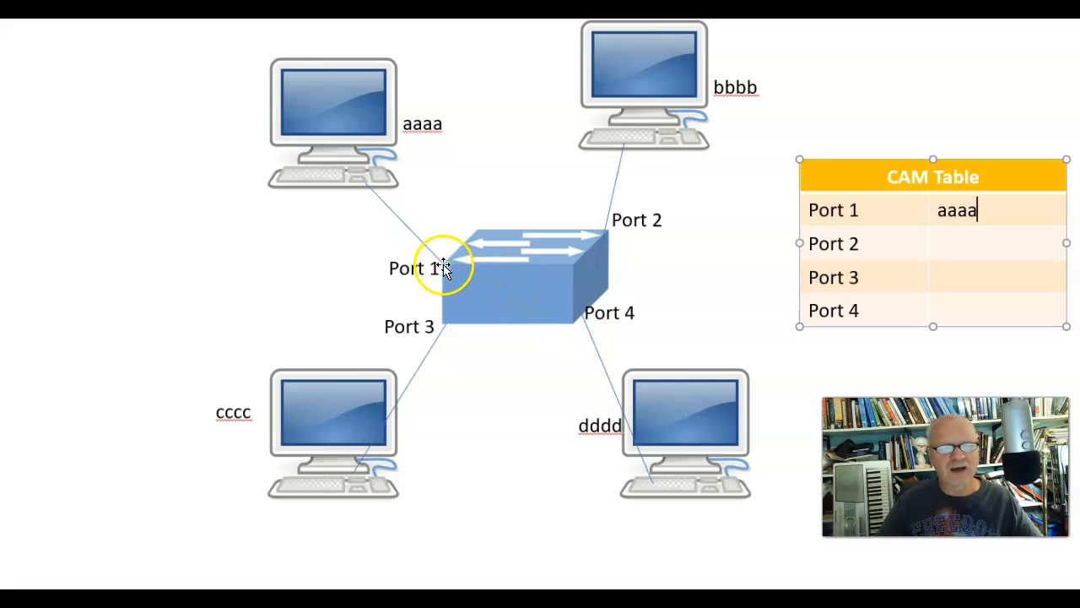
mouse_move(363, 186)
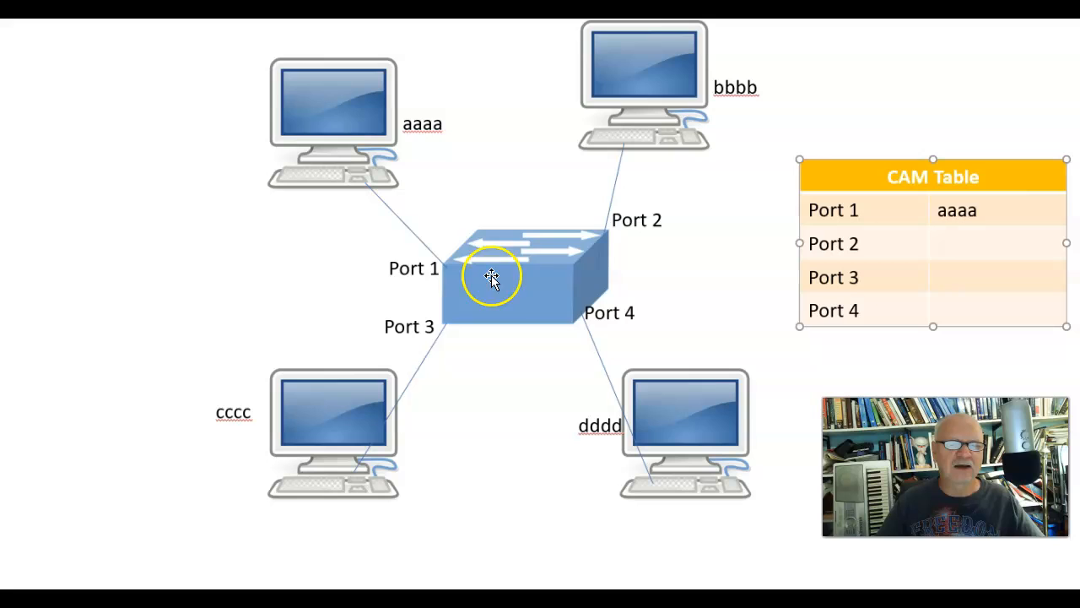
mouse_move(594, 270)
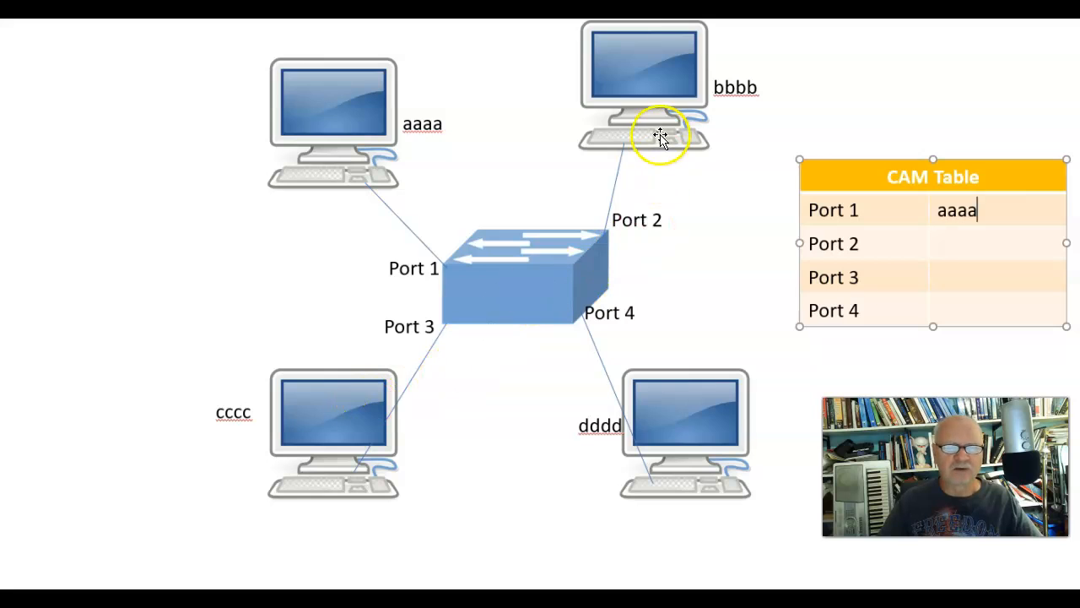
mouse_move(693, 414)
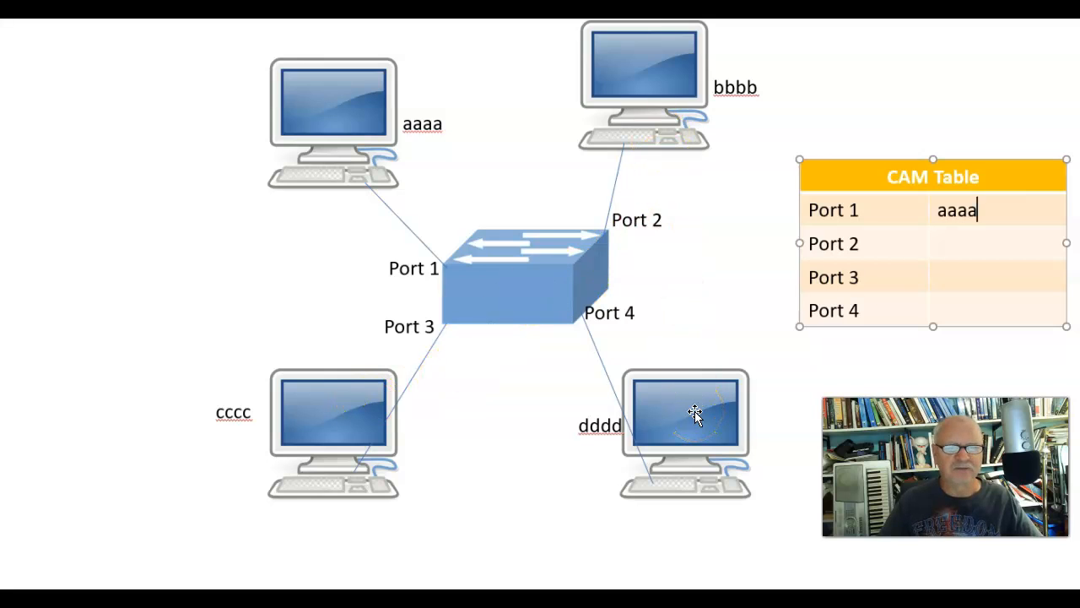
mouse_move(610, 247)
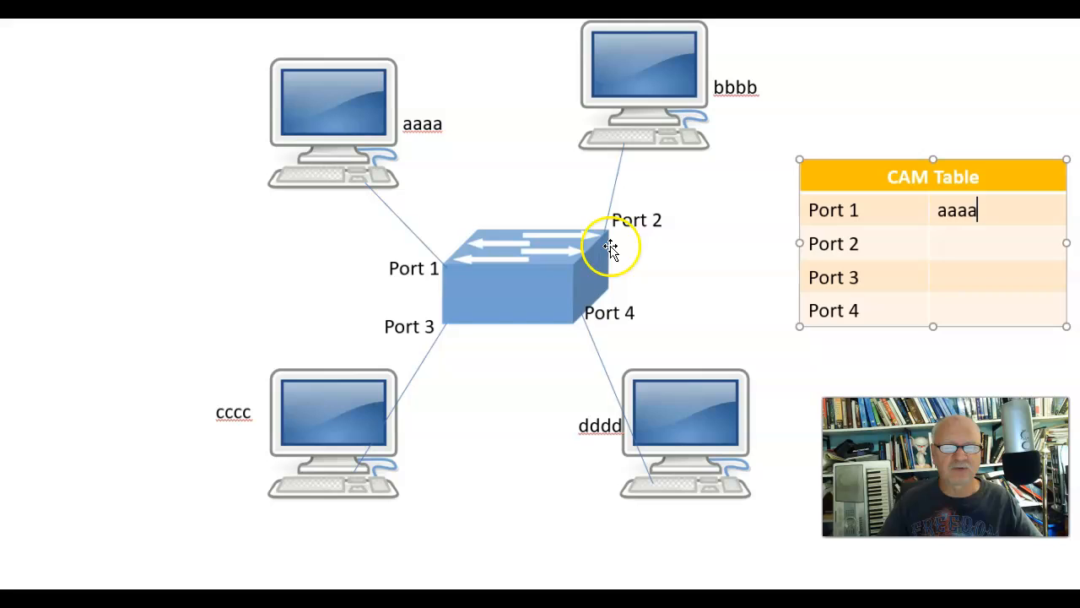
mouse_move(492, 301)
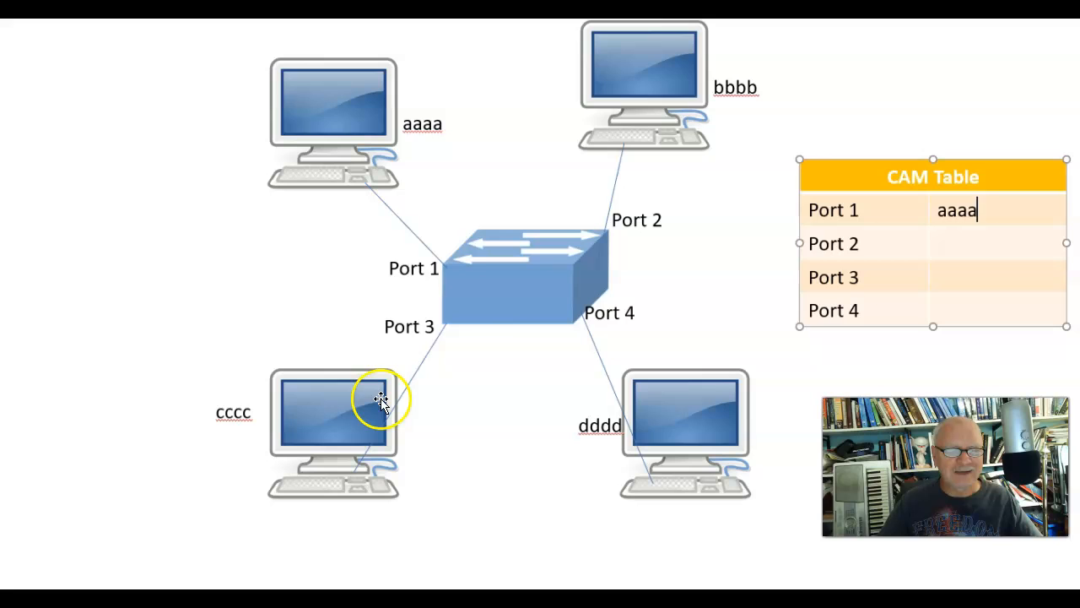
mouse_move(388, 443)
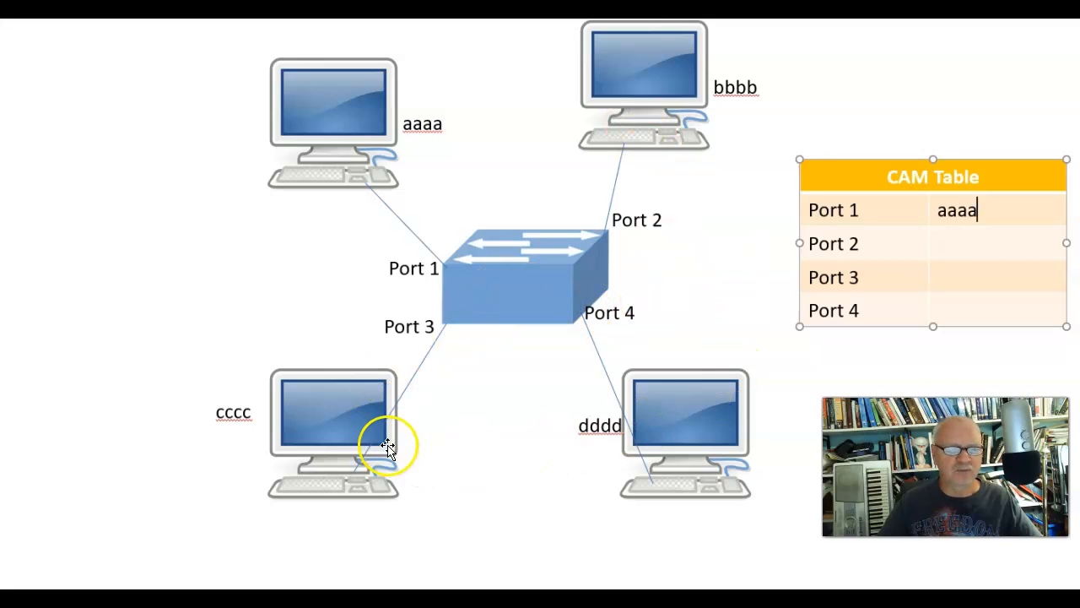
mouse_move(502, 253)
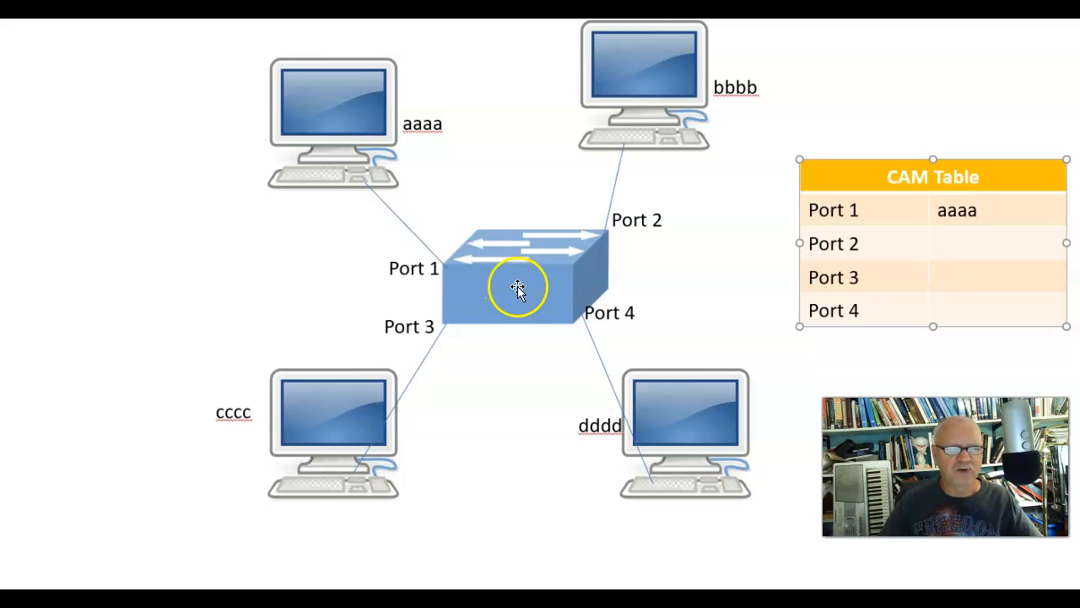
mouse_move(243, 432)
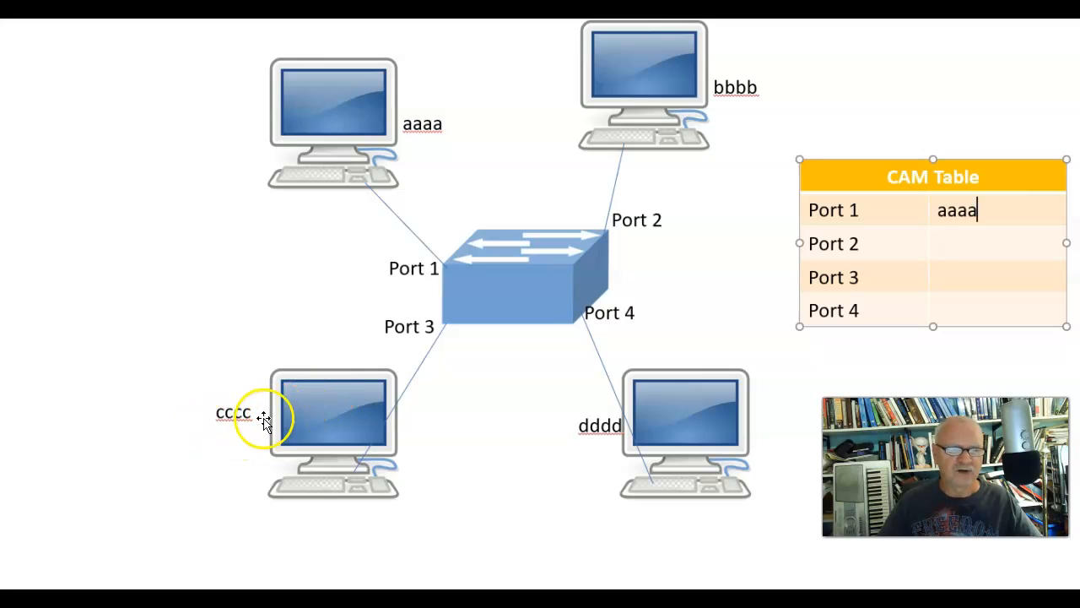
mouse_move(324, 416)
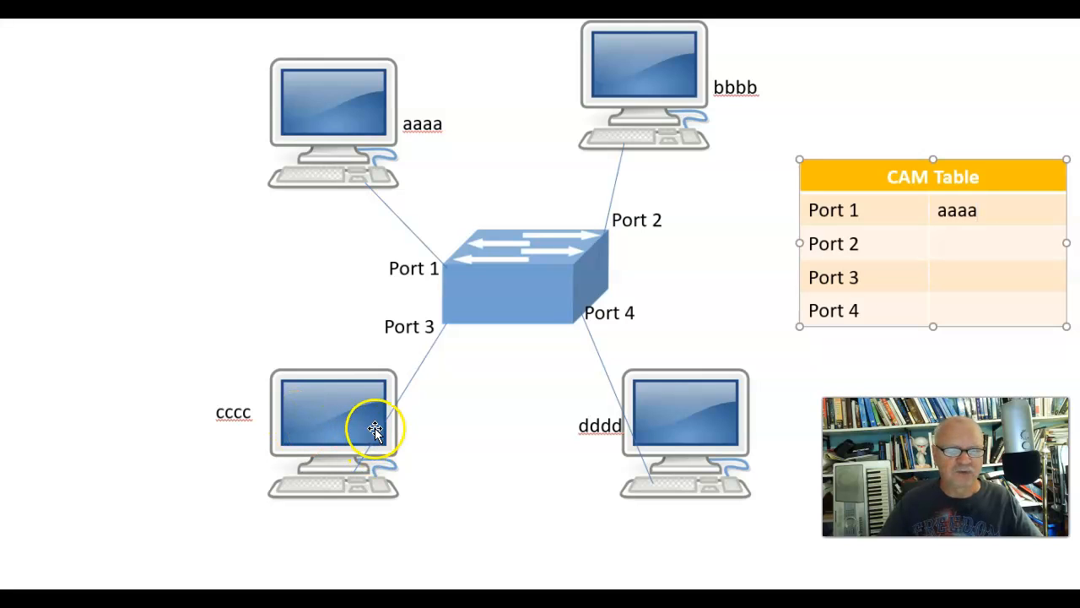
mouse_move(453, 309)
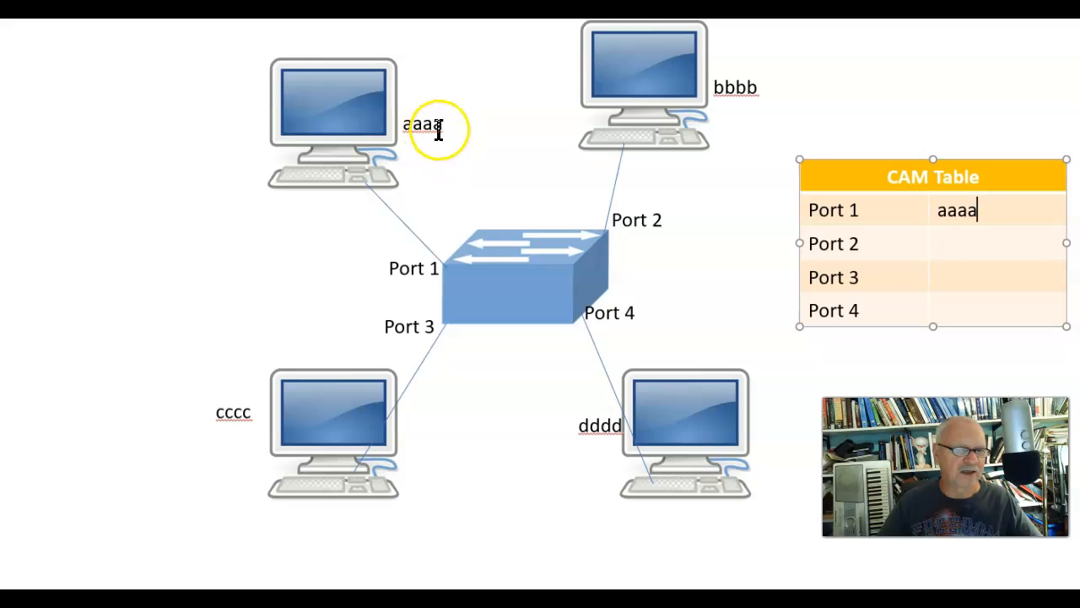
mouse_move(456, 325)
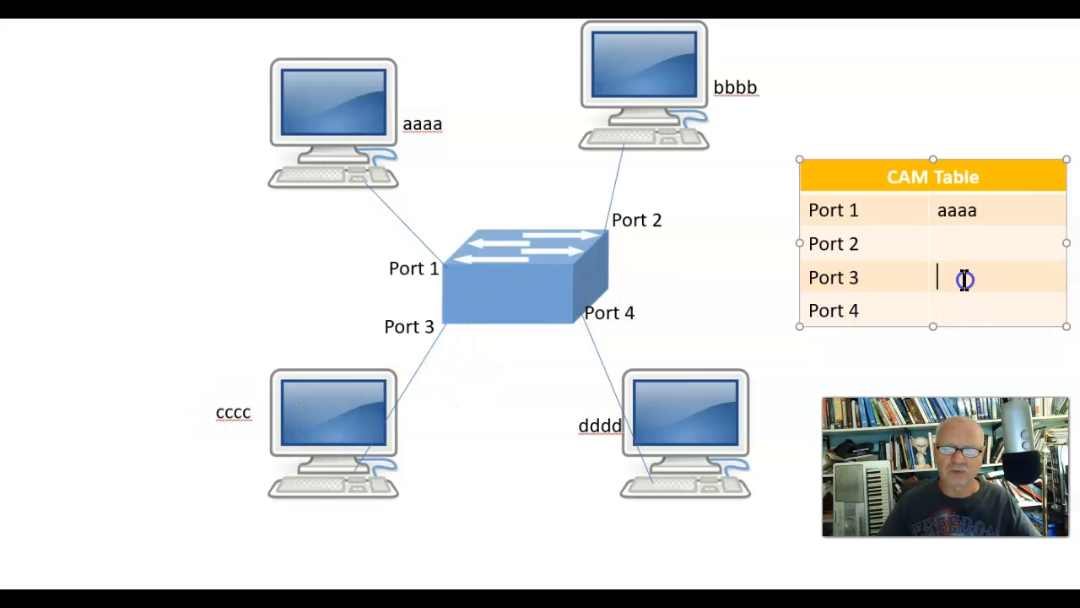
type("cccc")
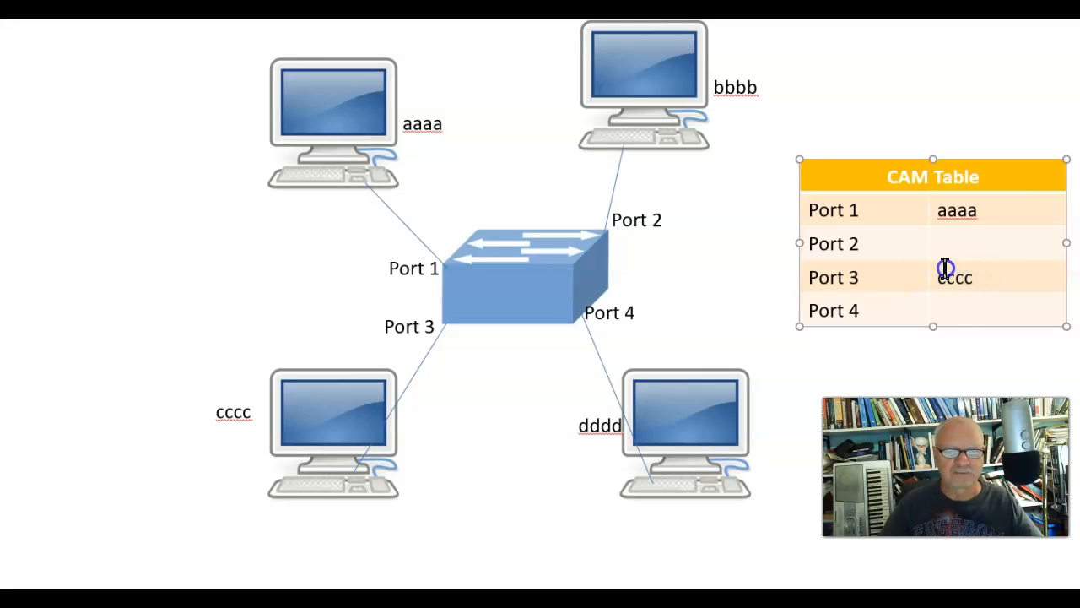
mouse_move(498, 135)
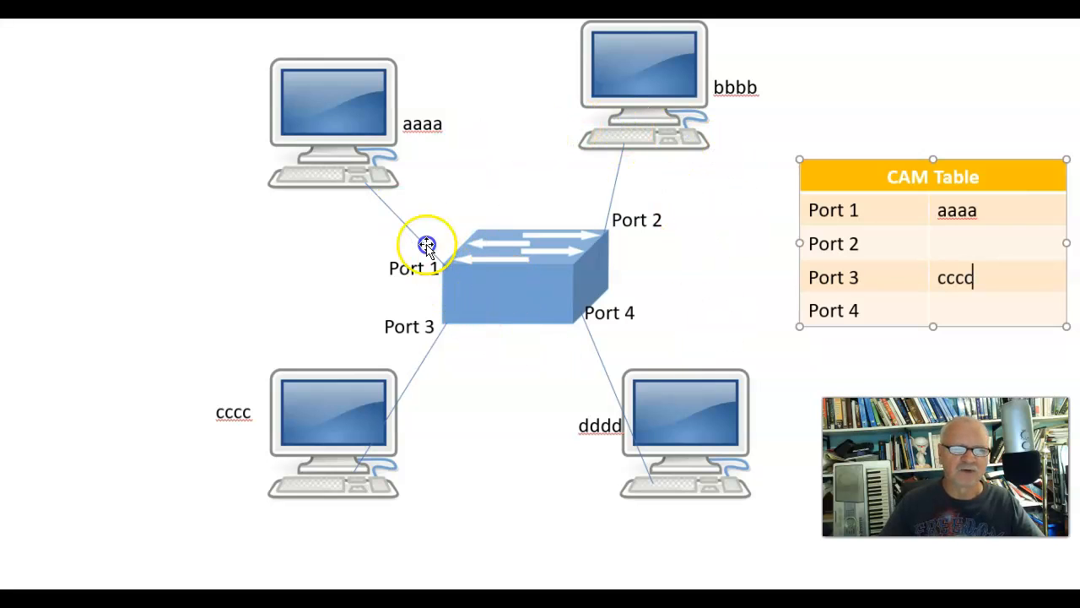
mouse_move(718, 359)
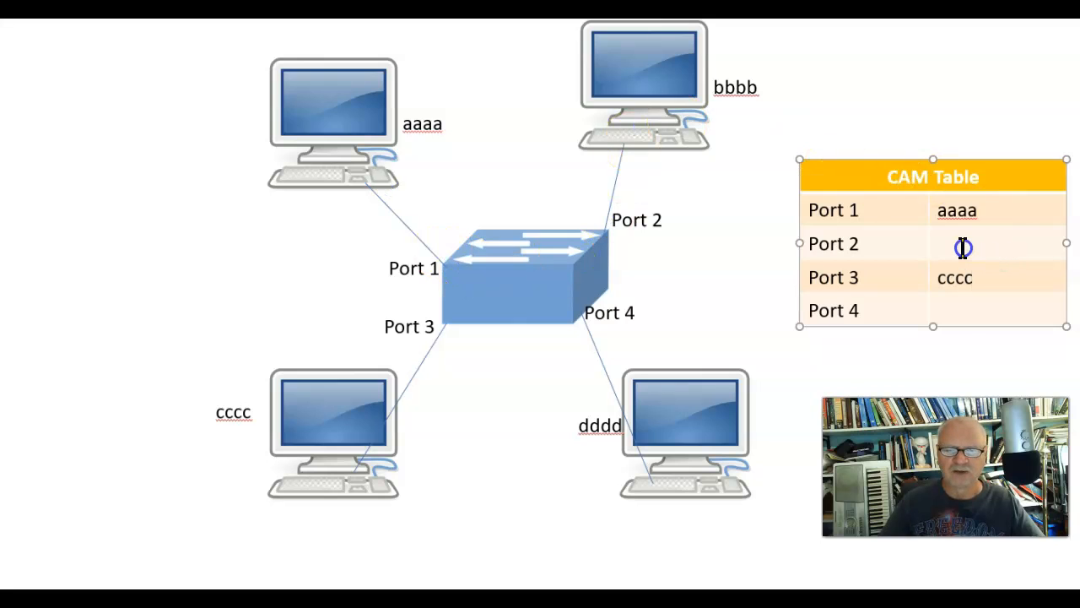
Step: Fill in bbbb beside Port 2 and dddd beside Port 4
type("b")
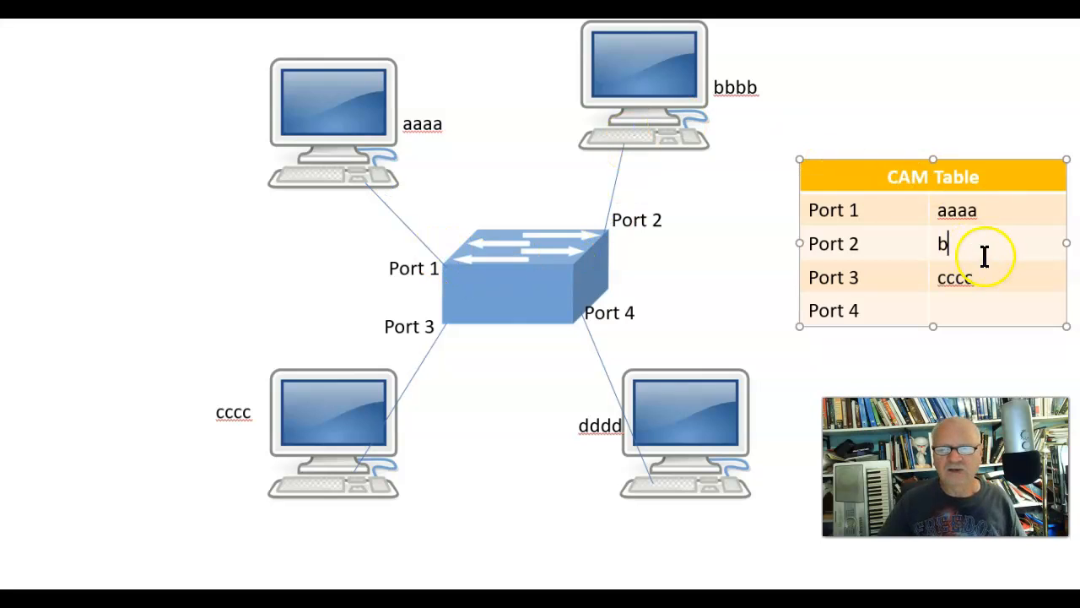
type("bbb")
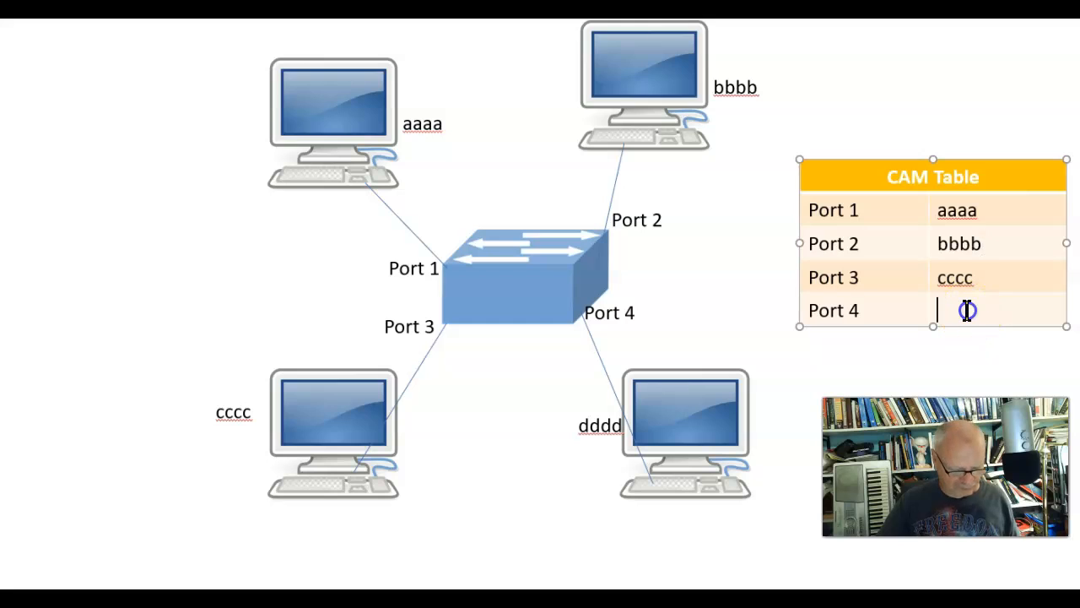
type("dddd")
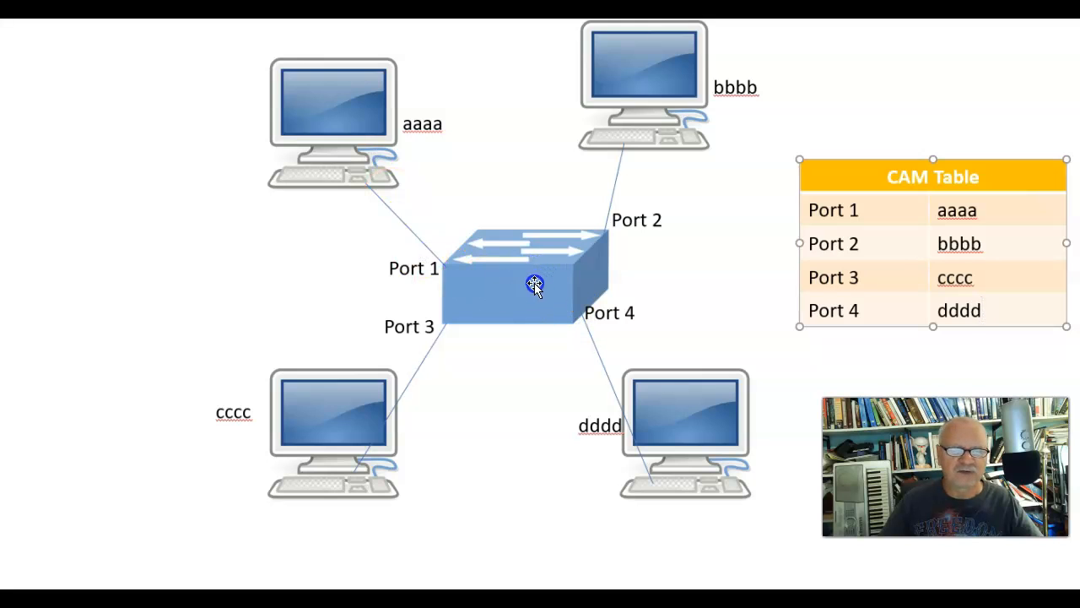
mouse_move(641, 445)
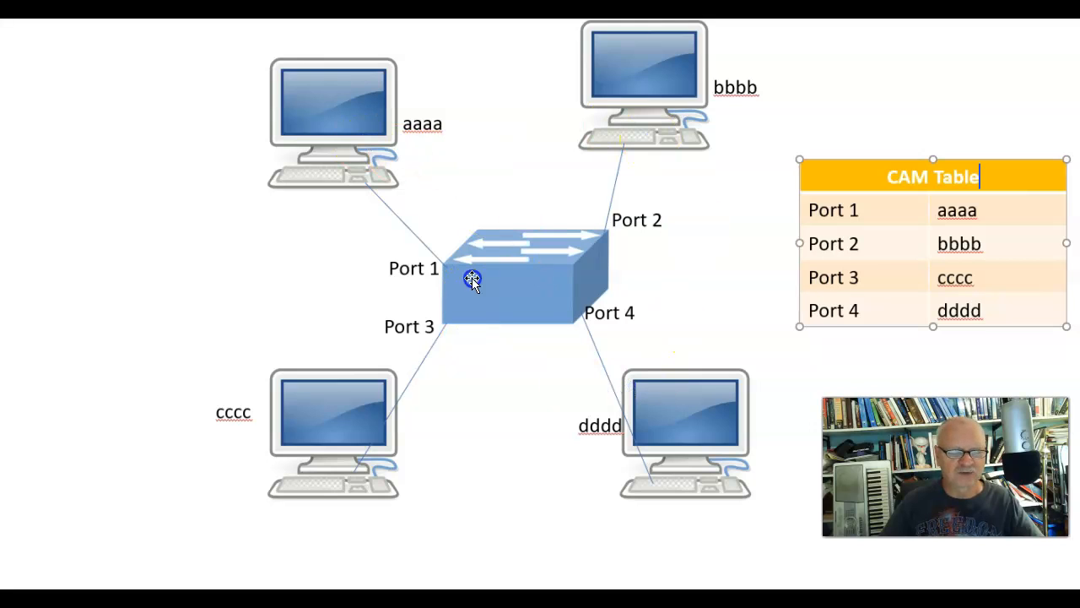
mouse_move(500, 293)
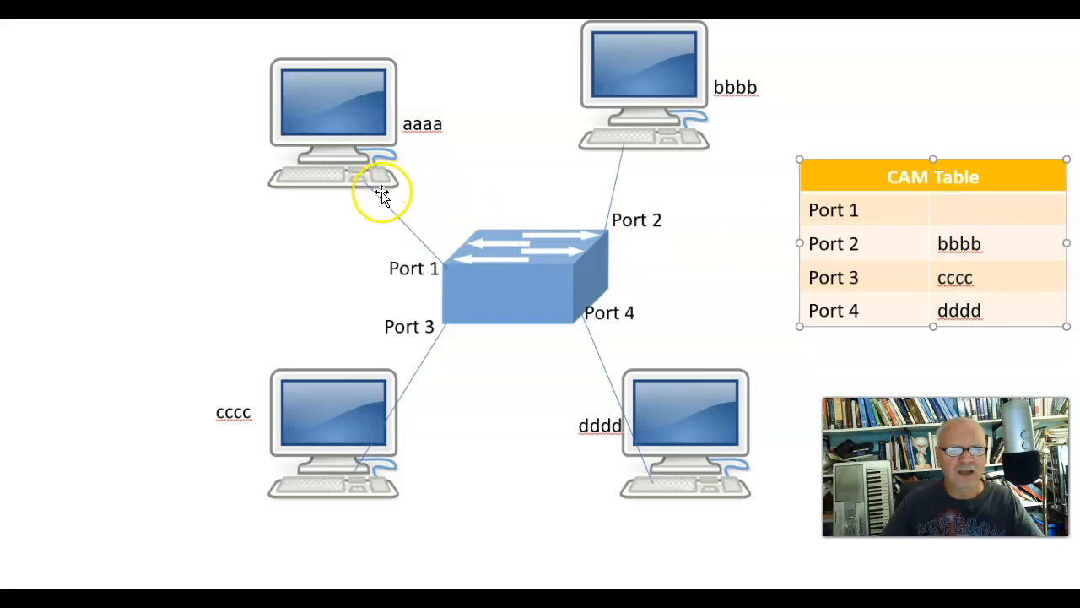
mouse_move(435, 279)
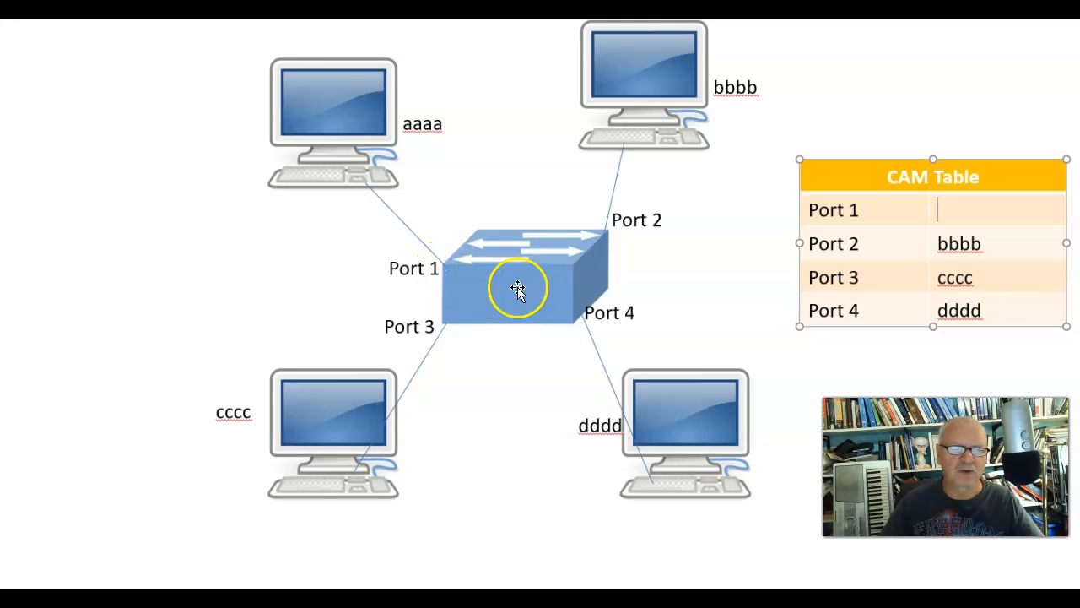
mouse_move(515, 228)
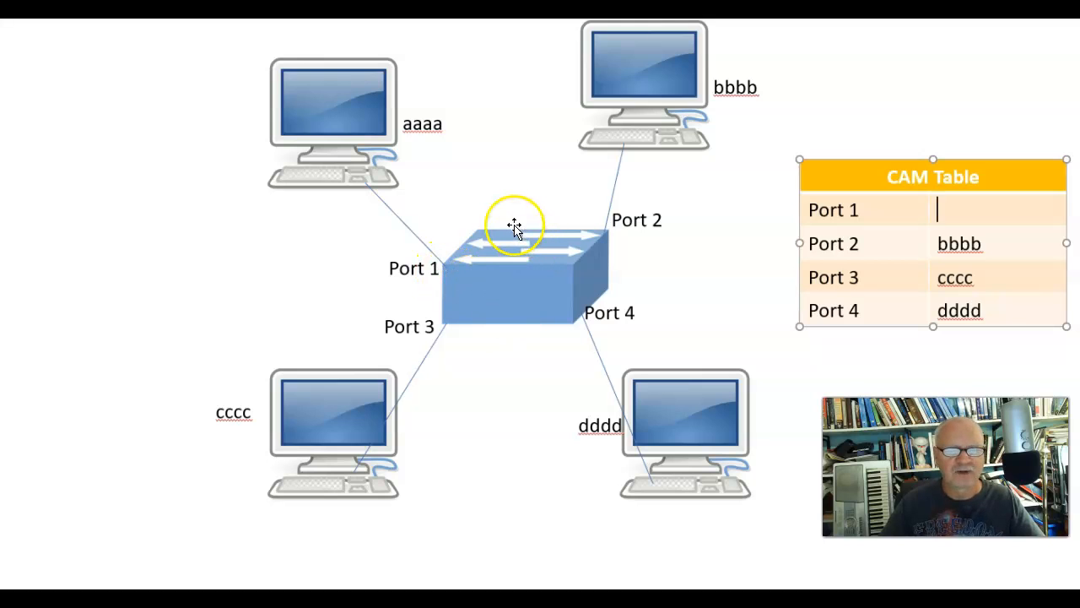
mouse_move(389, 203)
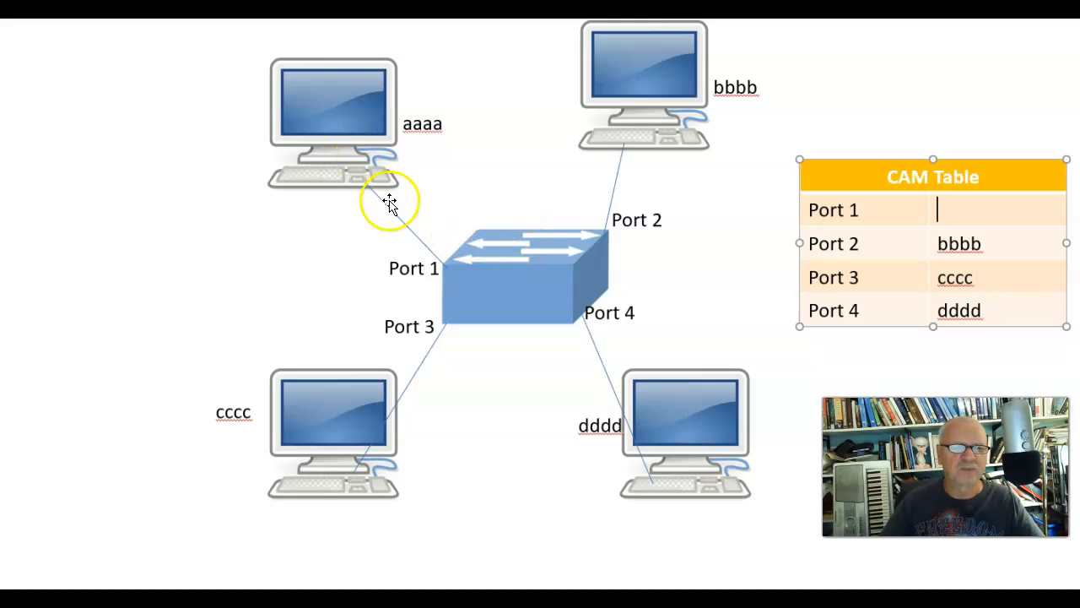
mouse_move(538, 260)
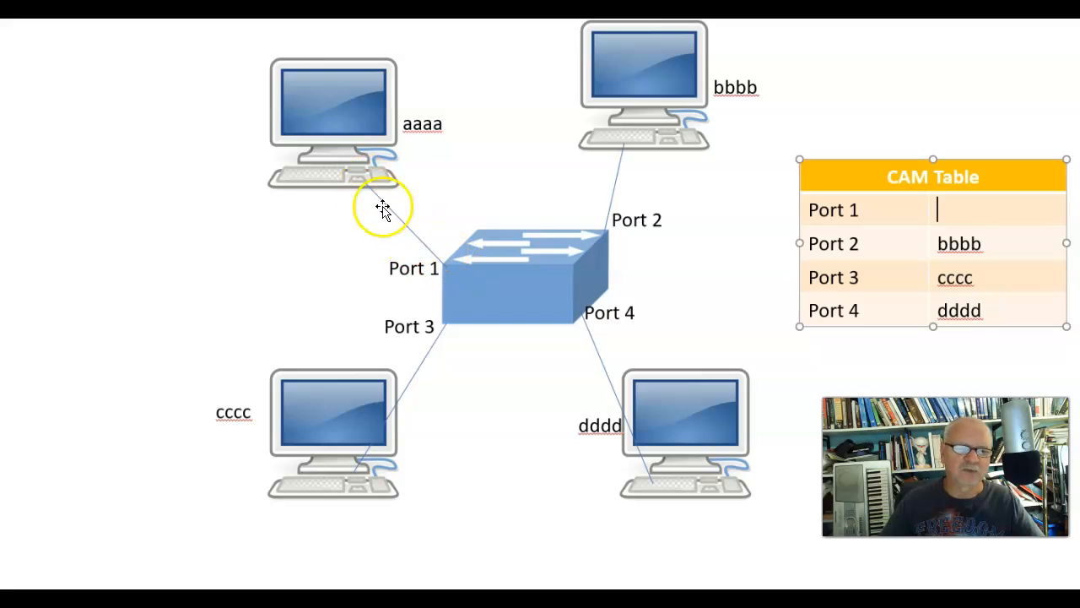
mouse_move(1004, 314)
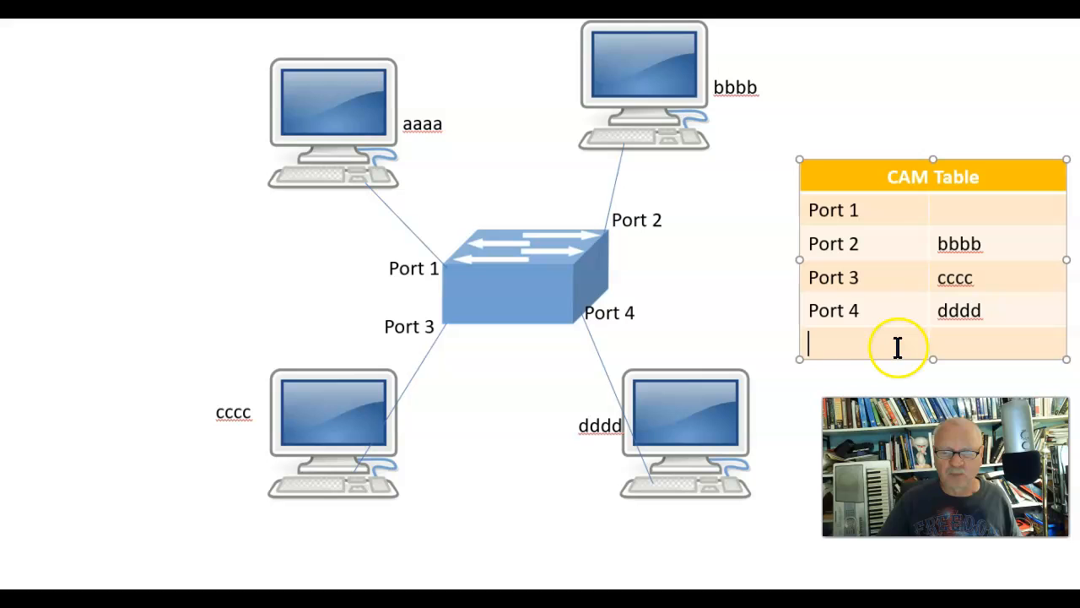
Step: Label the new fifth row 'Port 5' and enter aaaa as its address
type("Port 5")
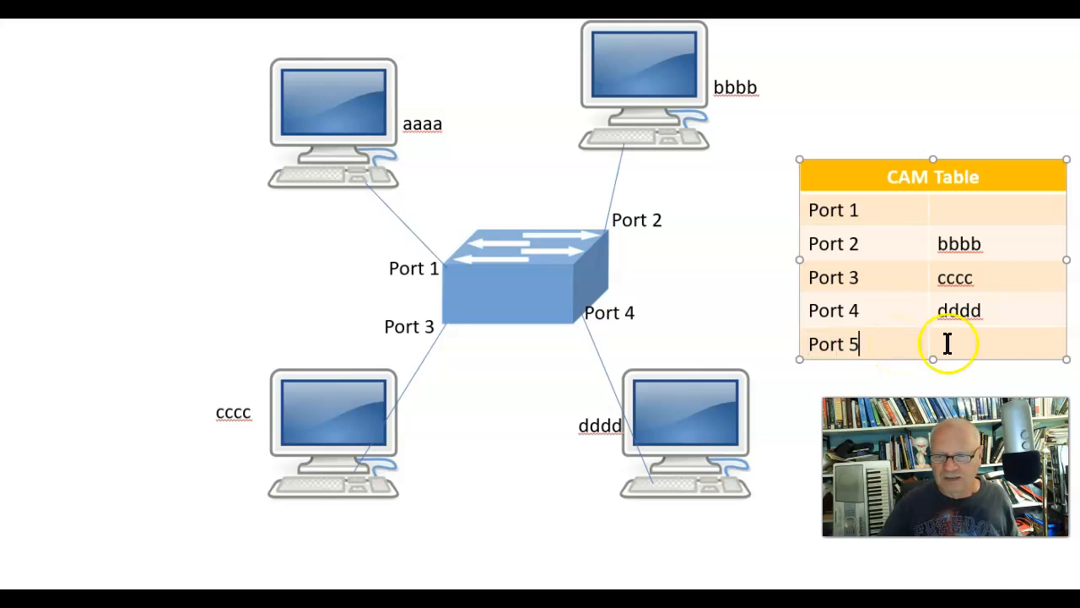
type("aaaa")
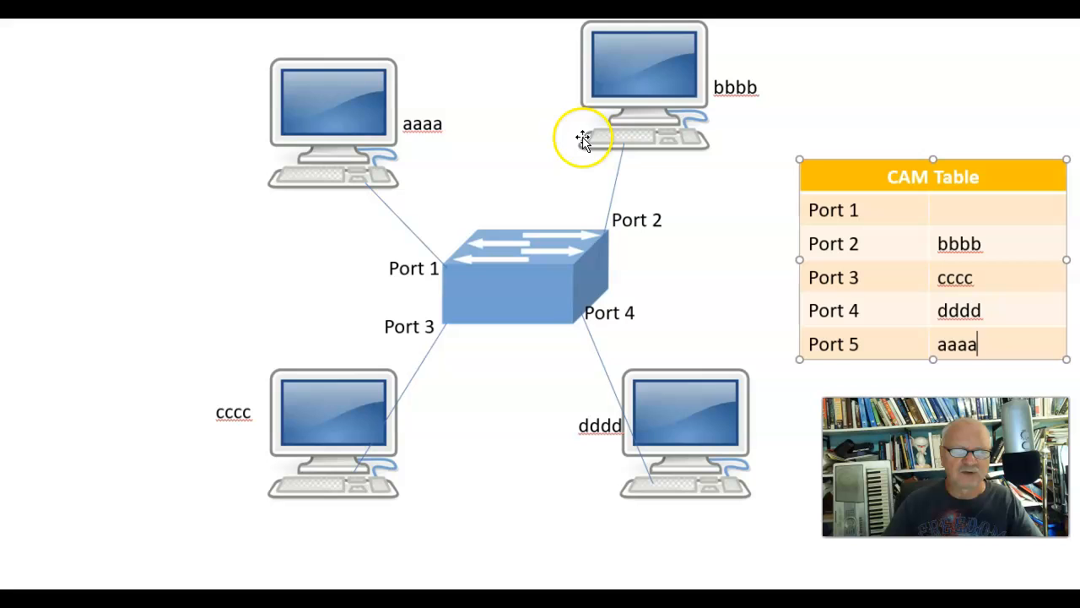
mouse_move(582, 295)
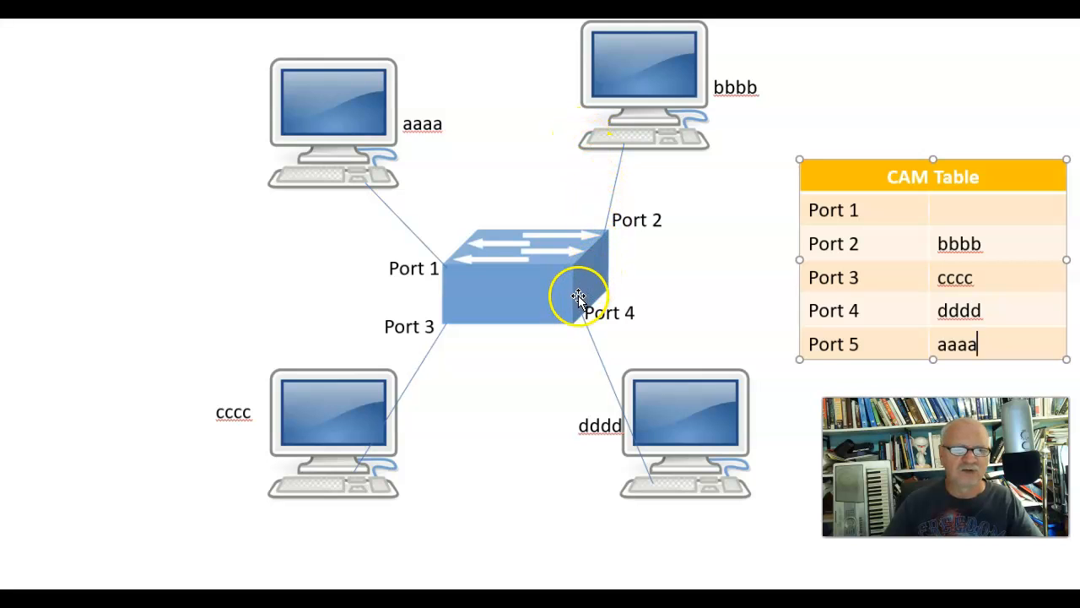
mouse_move(1003, 215)
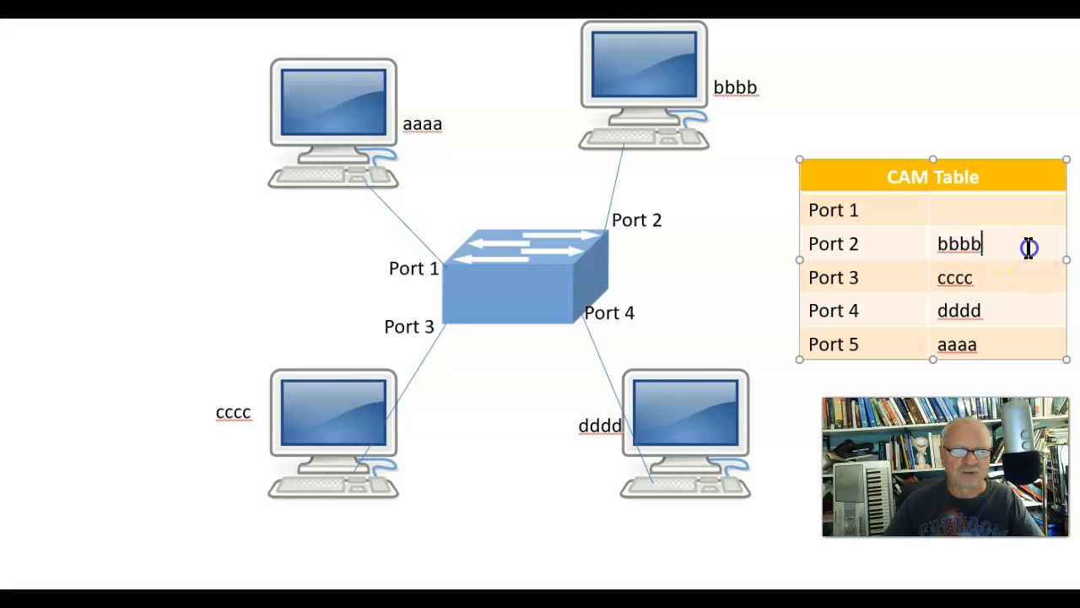
mouse_move(674, 376)
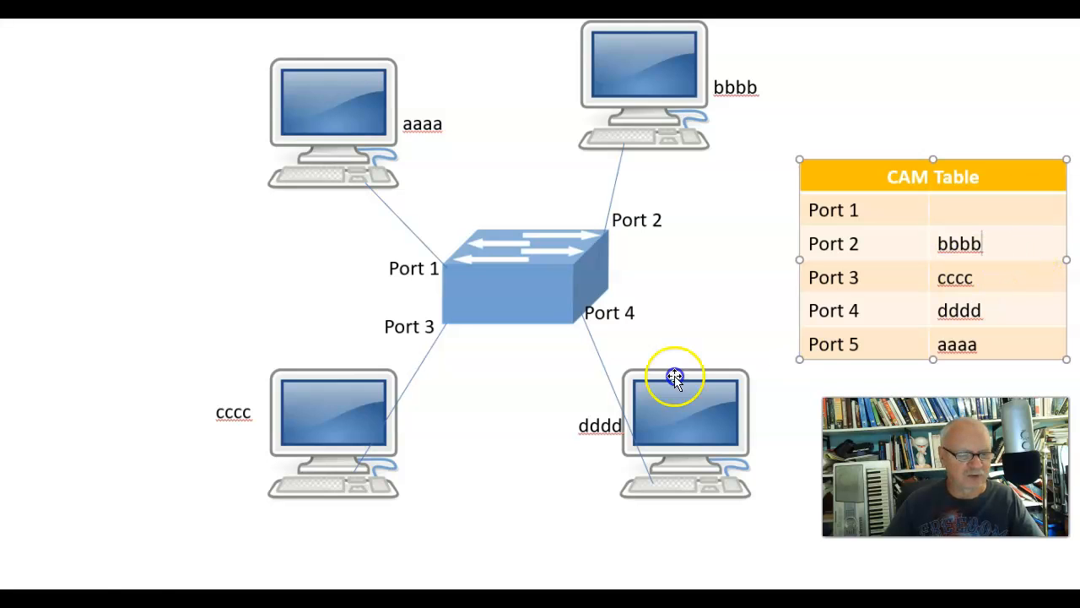